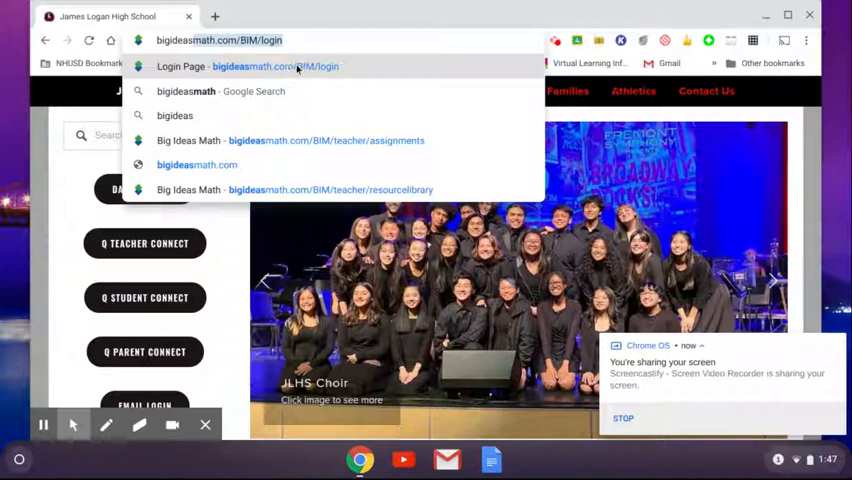
Load the Big Ideas Math login page and choose Log in with Clever to reach the district sign-in.
left_click(276, 66)
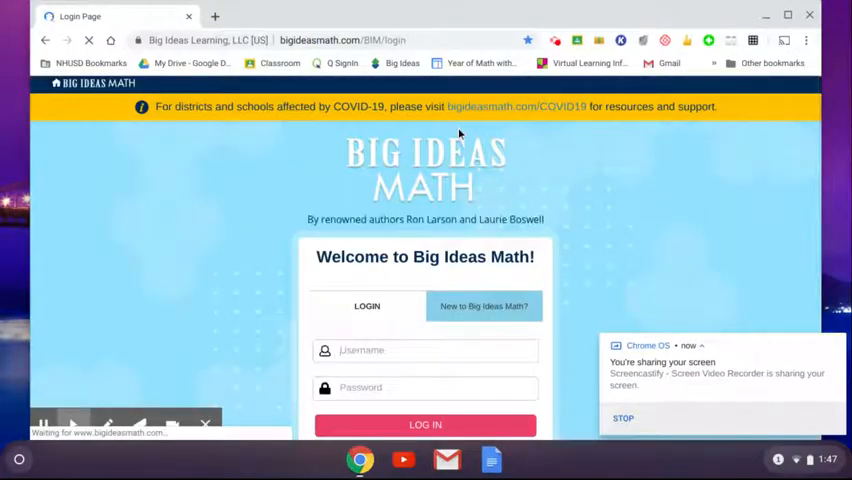
scroll("down", 3)
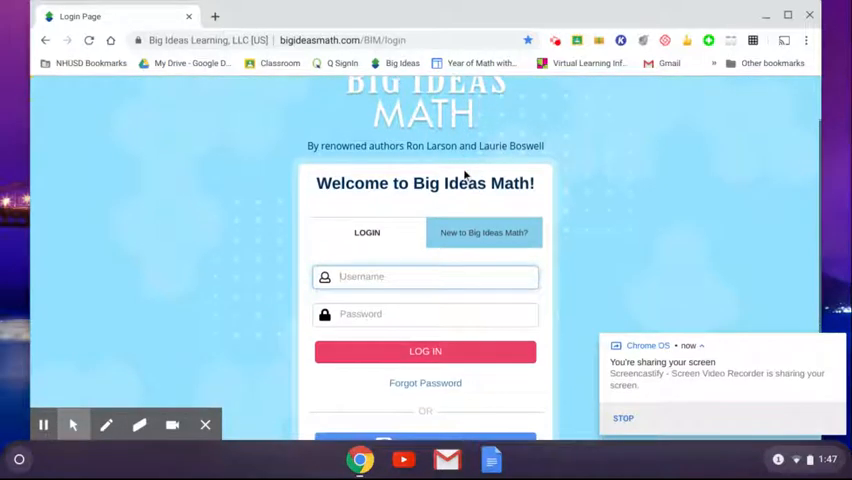
scroll("down", 3)
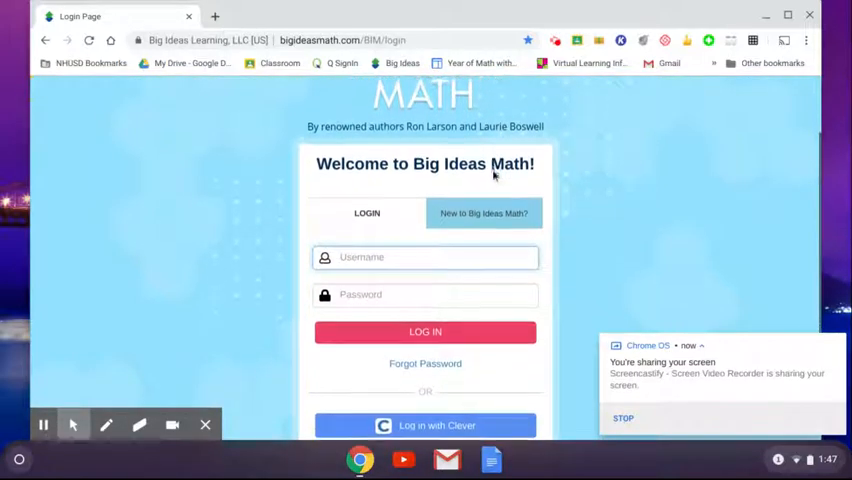
scroll("down", 3)
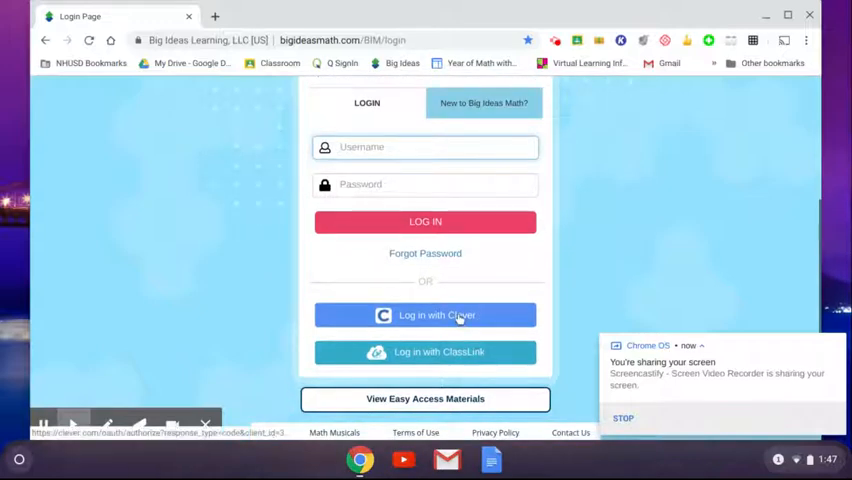
mouse_move(405, 322)
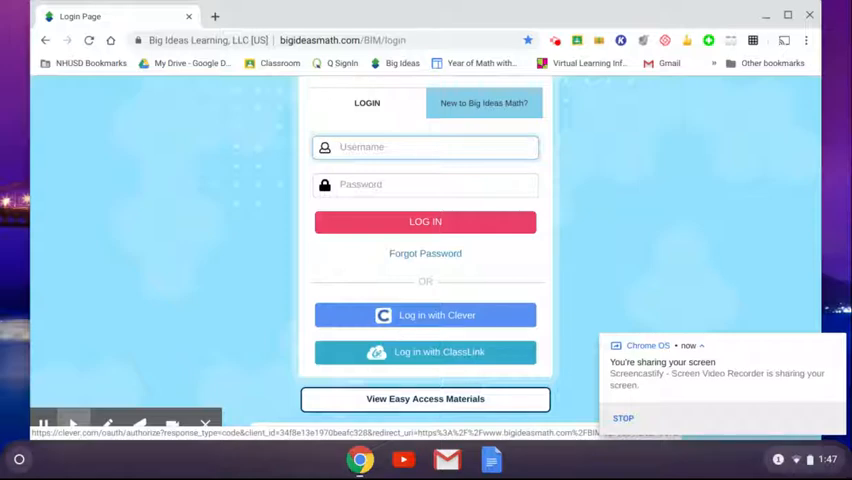
left_click(425, 315)
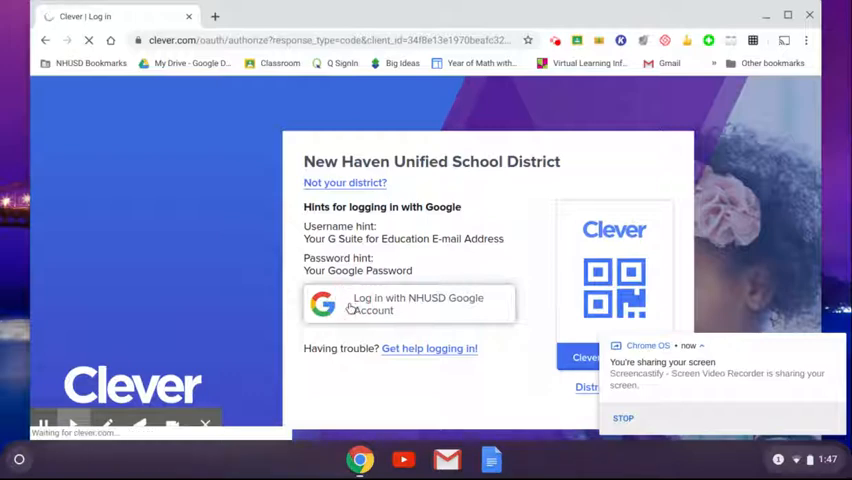
Sign in with the NHUSD Google account, landing on the teacher Resource Library.
left_click(409, 304)
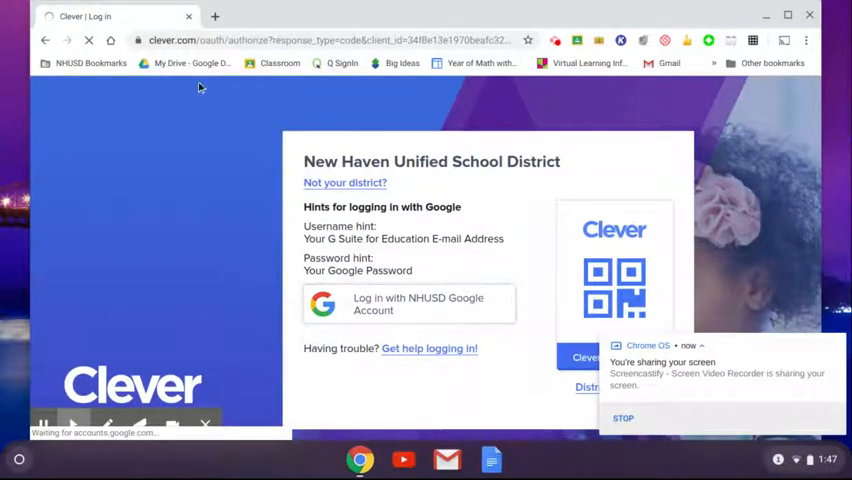
left_click(408, 304)
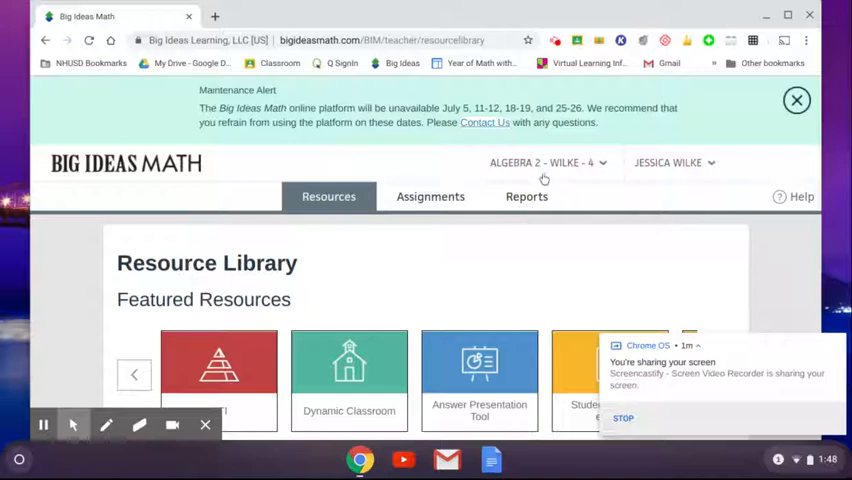
Go to Class Management from the account menu, listing the active Algebra 2 and Pre-Calculus classes.
left_click(548, 162)
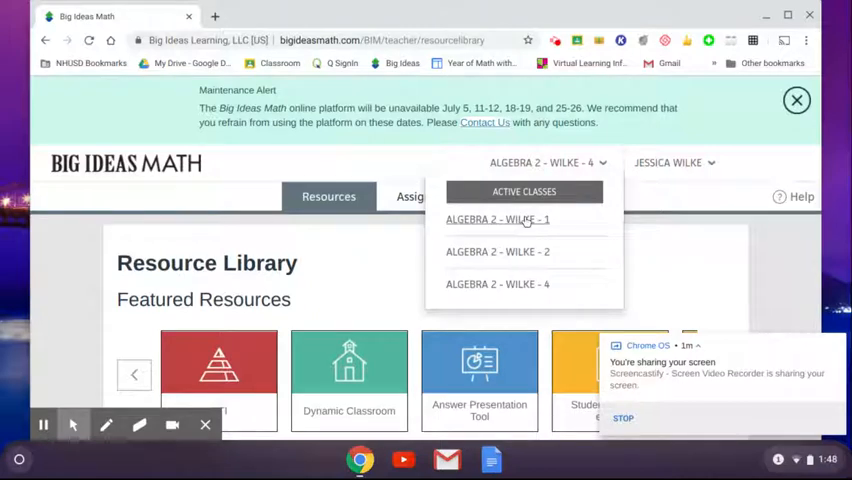
left_click(668, 163)
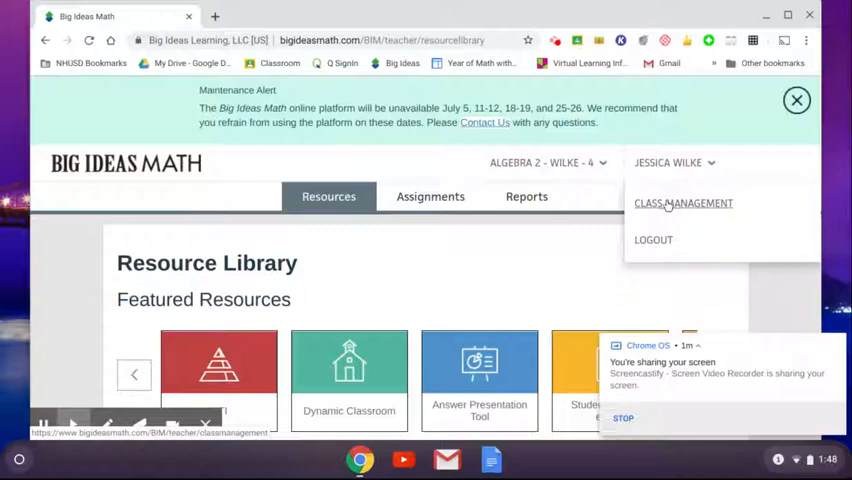
left_click(683, 203)
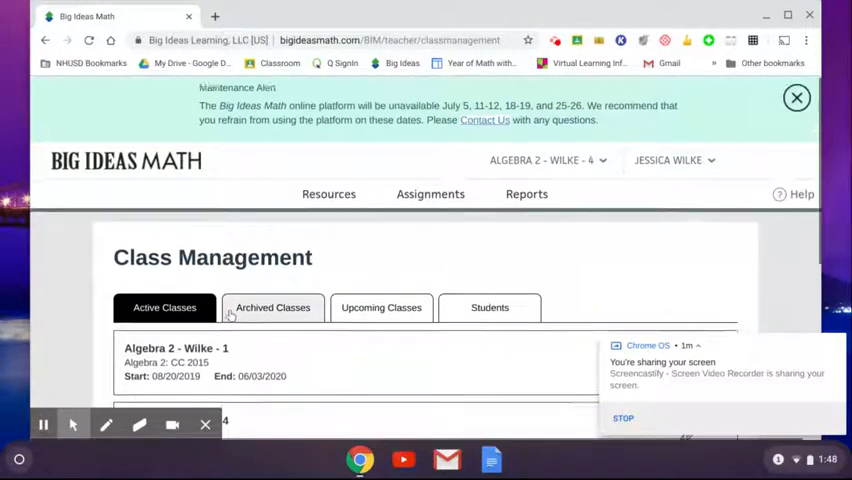
left_click(796, 97)
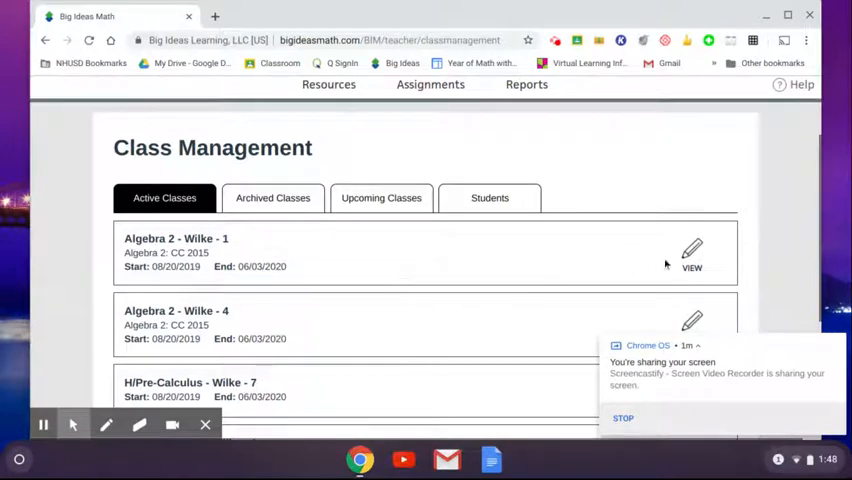
View Algebra 2 - Wilke - 1 settings and check the additional books list without adding any.
left_click(692, 250)
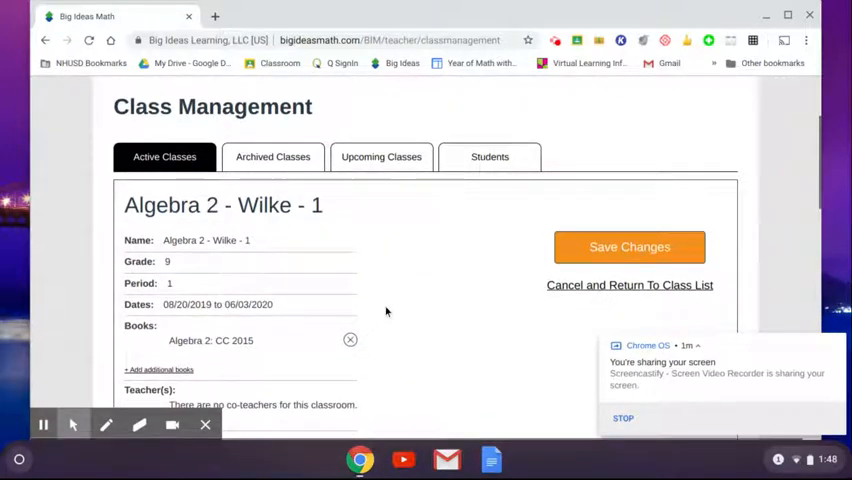
scroll("down", 3)
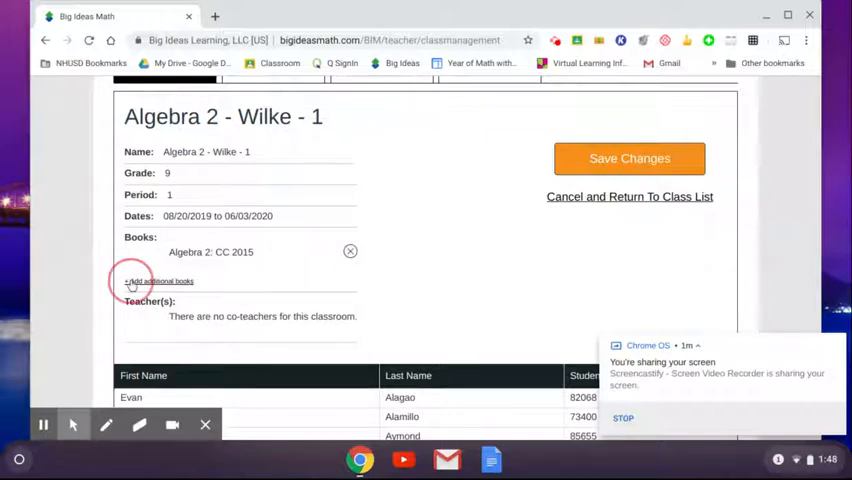
left_click(159, 281)
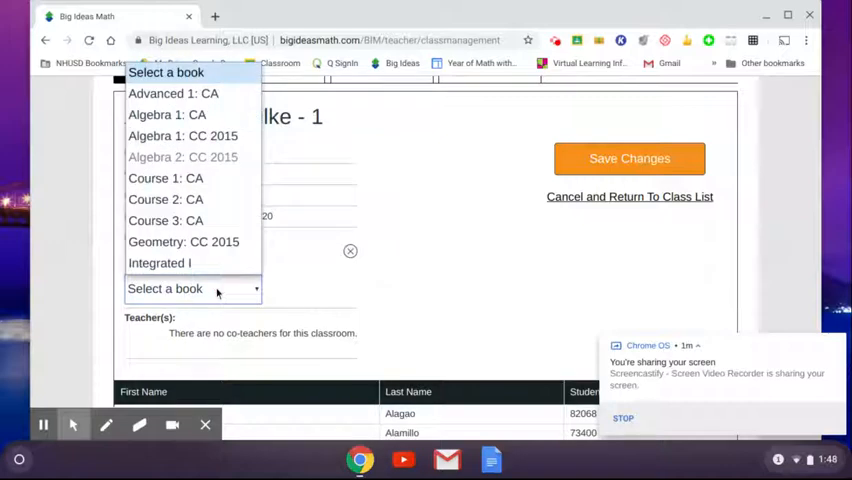
mouse_move(166, 178)
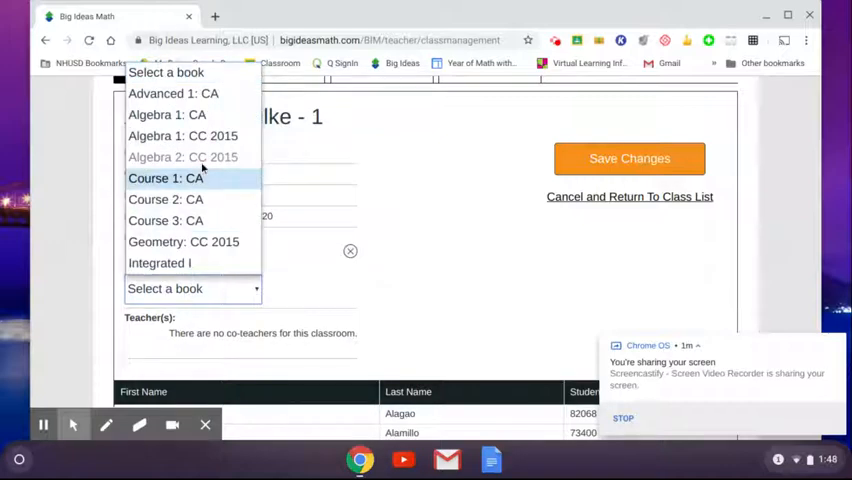
mouse_move(183, 135)
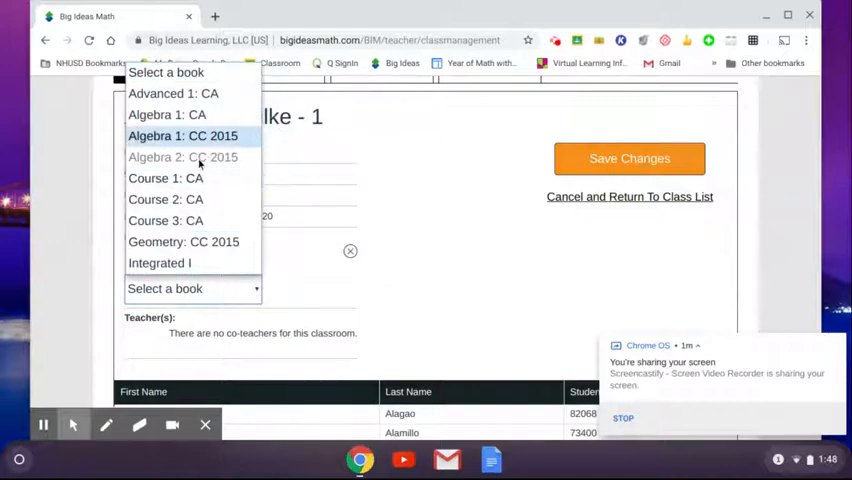
mouse_move(224, 165)
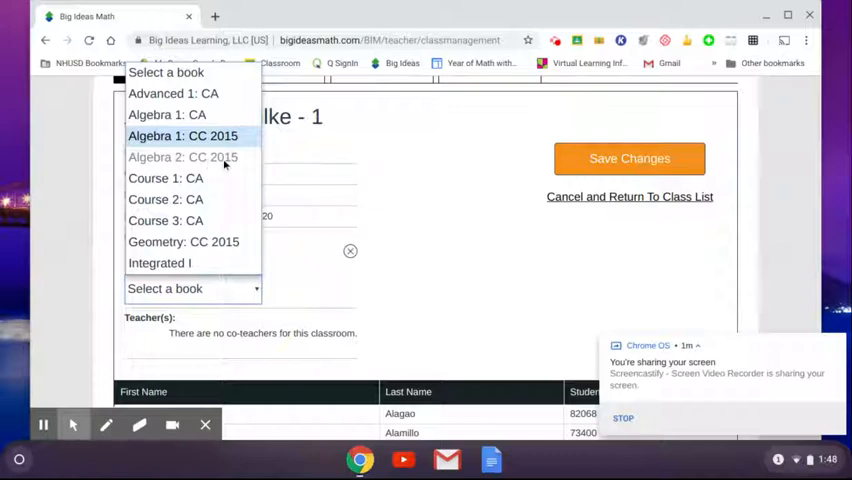
mouse_move(167, 114)
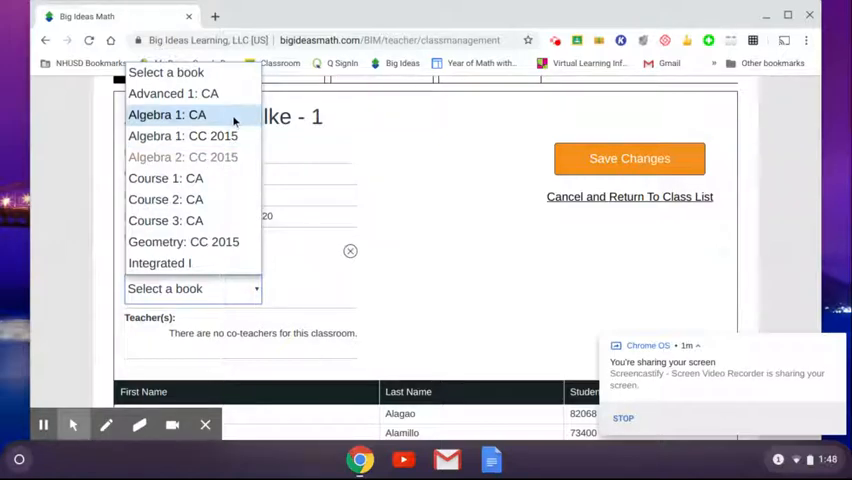
left_click(167, 114)
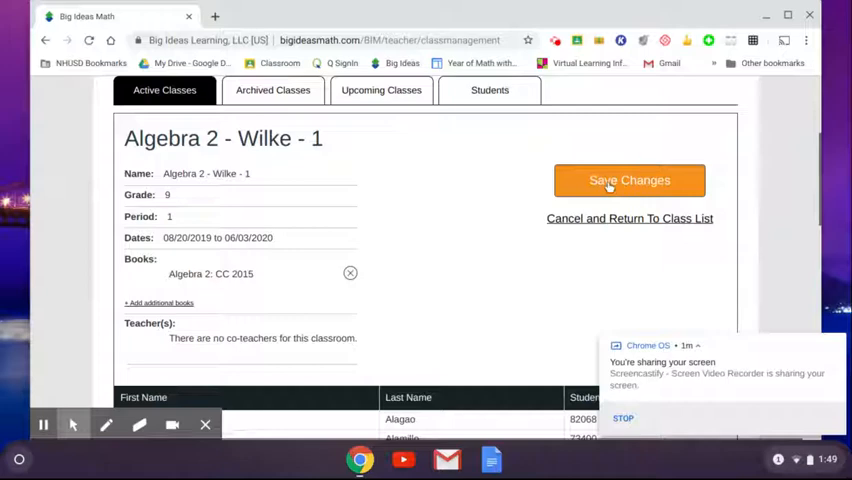
Review the roster and save the class with its Algebra 2: CC 2015 book.
scroll("down", 3)
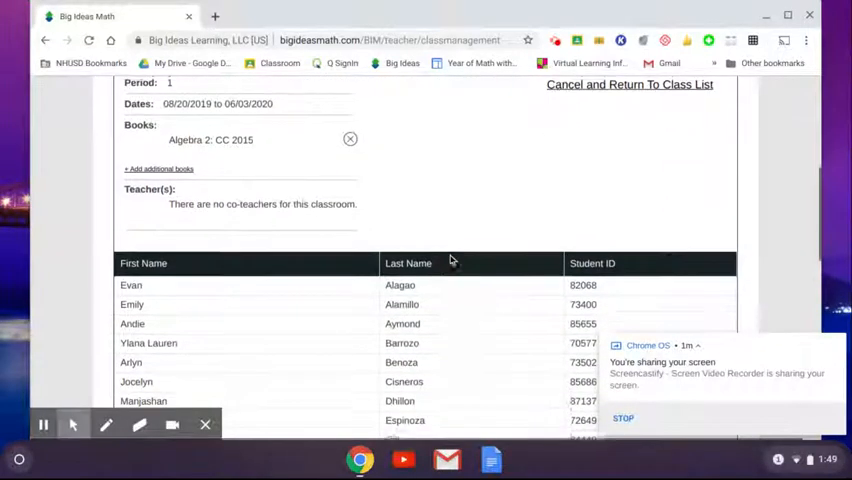
scroll("down", 3)
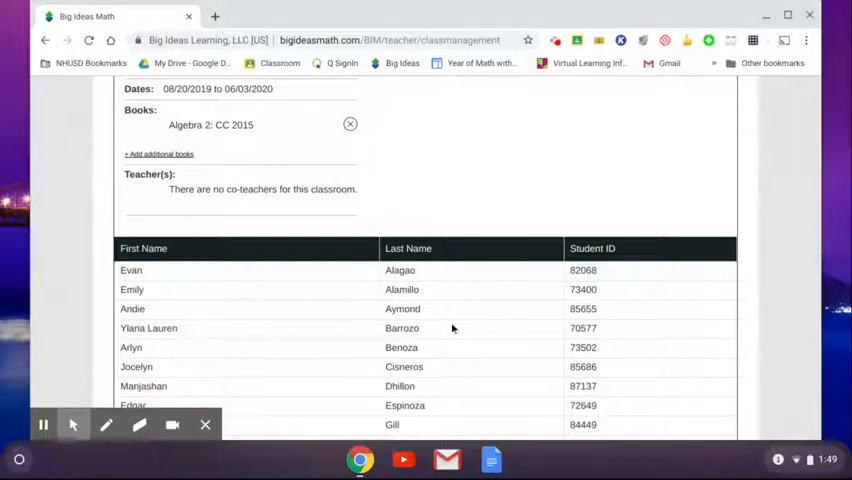
mouse_move(448, 330)
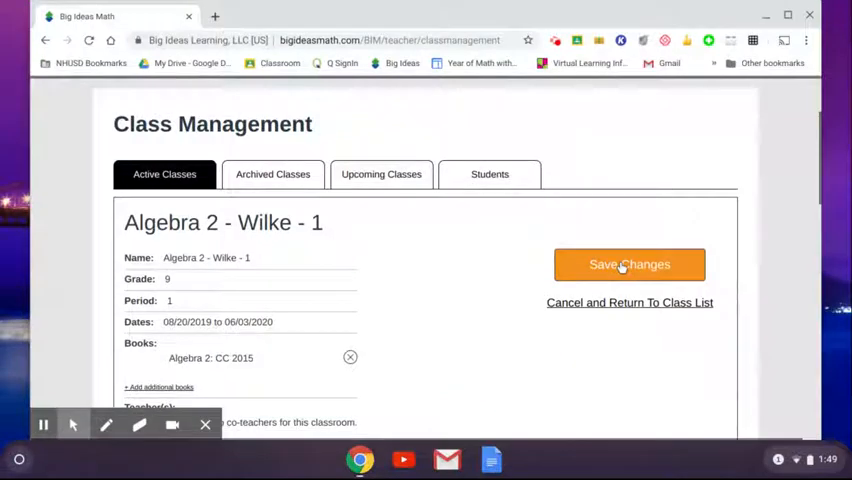
left_click(629, 264)
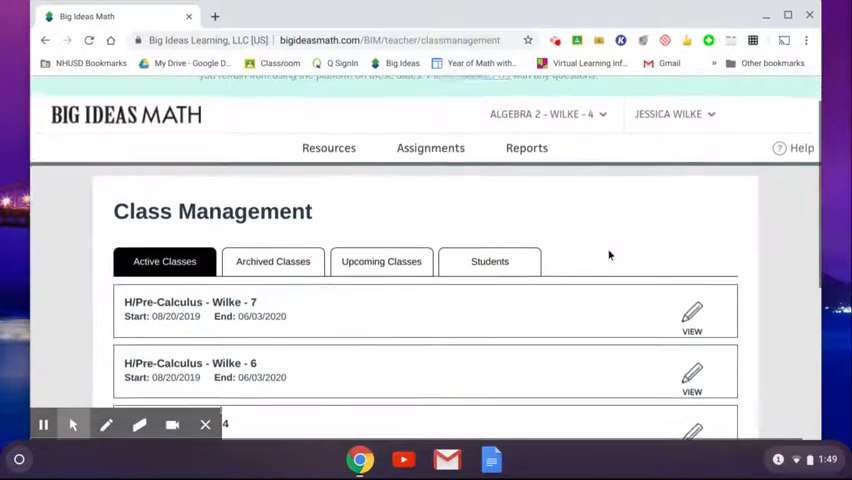
Cancel the trial book choice for H/Pre-Calculus - Wilke - 7 and return to the class list unsaved.
scroll("down", 3)
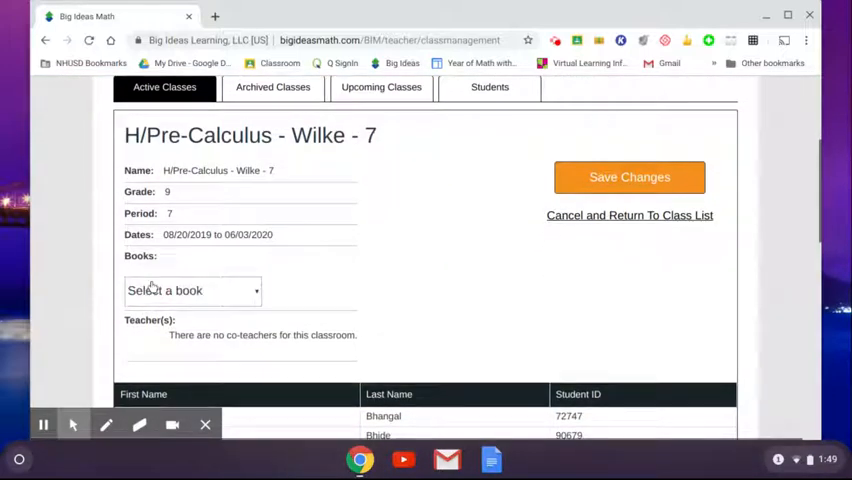
left_click(192, 290)
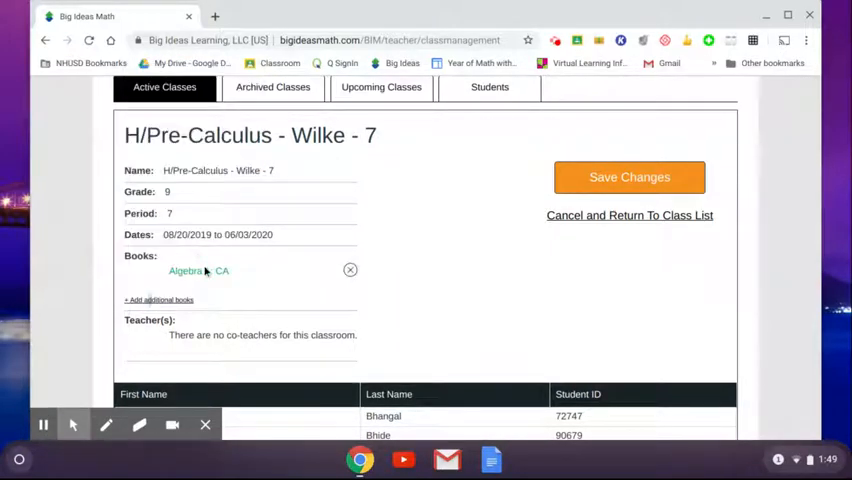
scroll("down", 3)
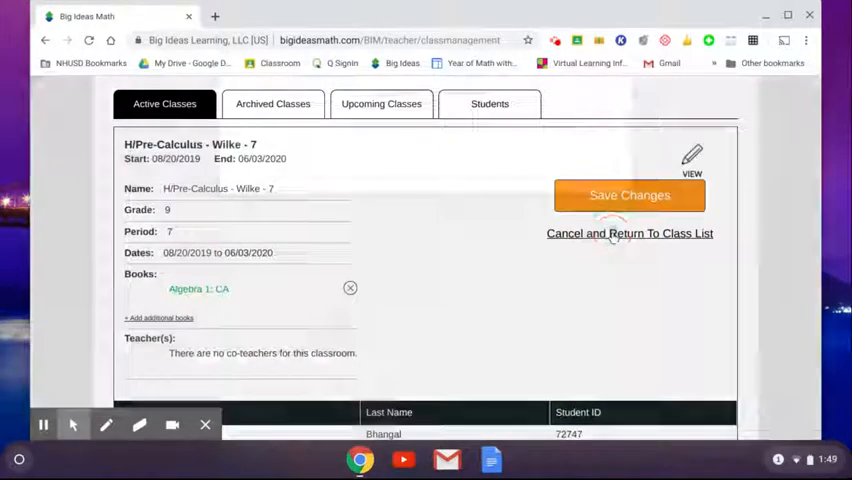
left_click(350, 288)
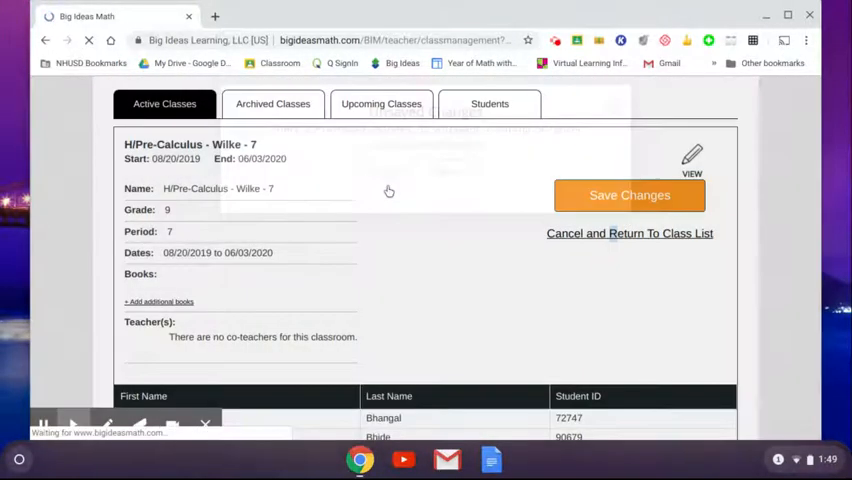
left_click(629, 233)
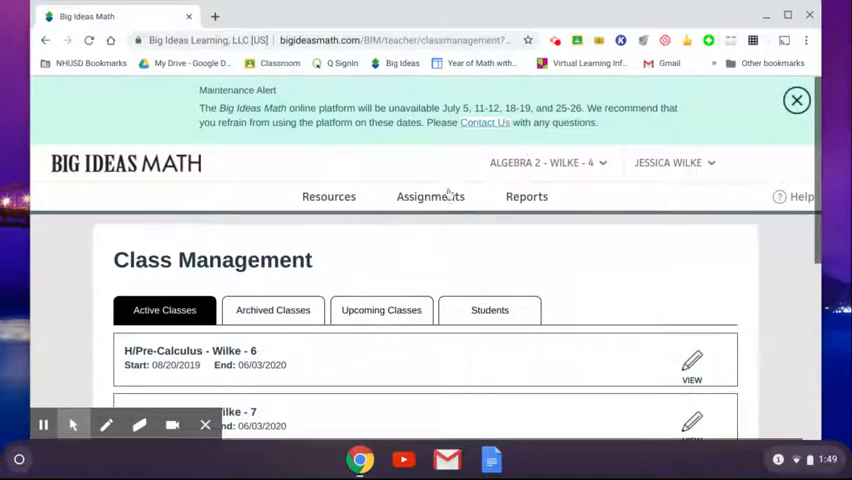
Start a new assignment for Algebra 2 - Wilke - 1 from the Assignments overview.
left_click(430, 196)
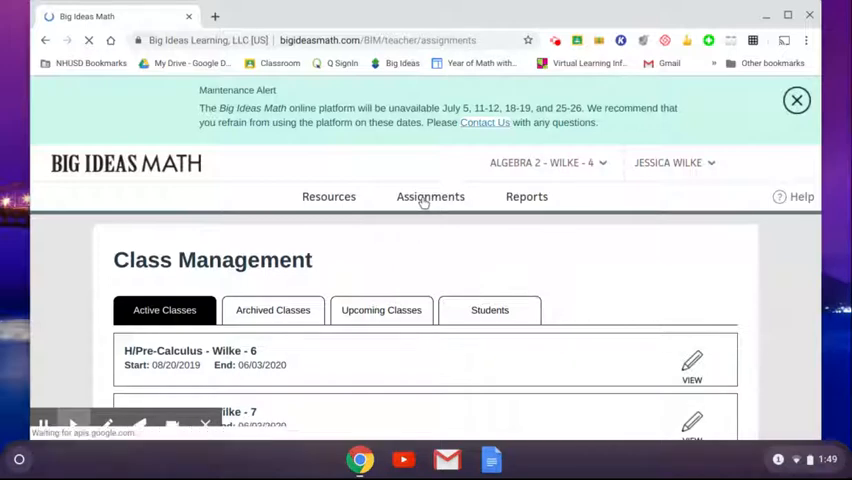
left_click(430, 196)
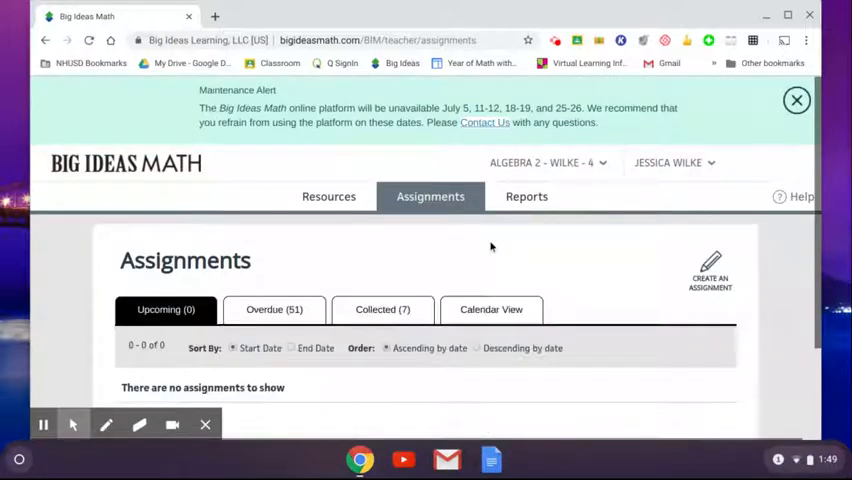
left_click(545, 162)
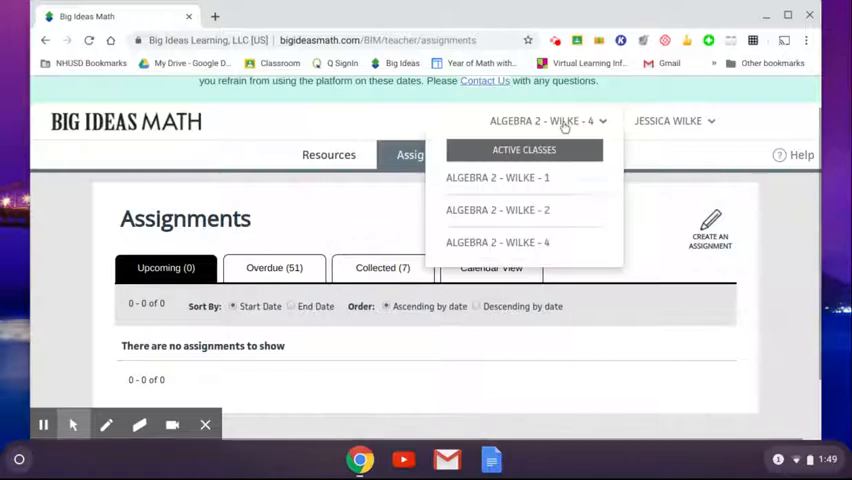
left_click(497, 177)
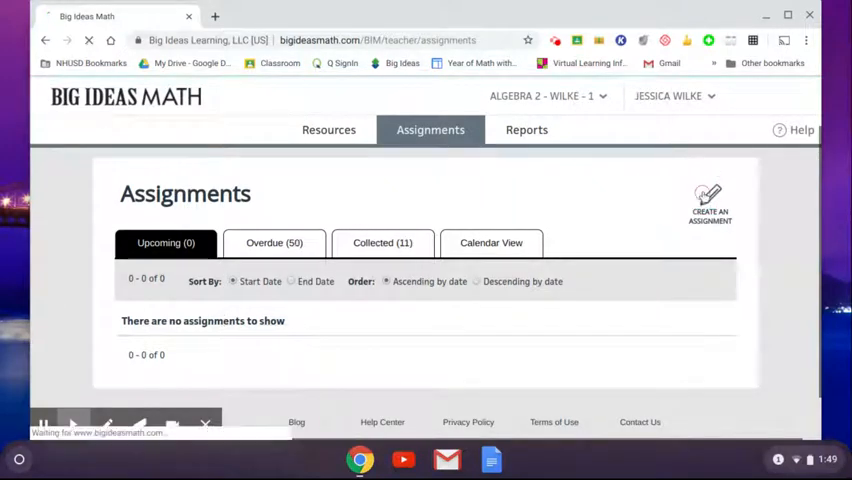
left_click(709, 200)
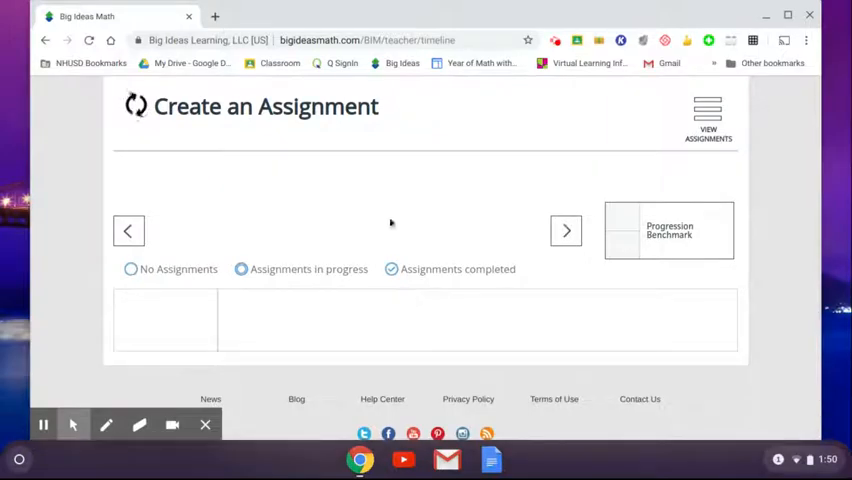
mouse_move(530, 234)
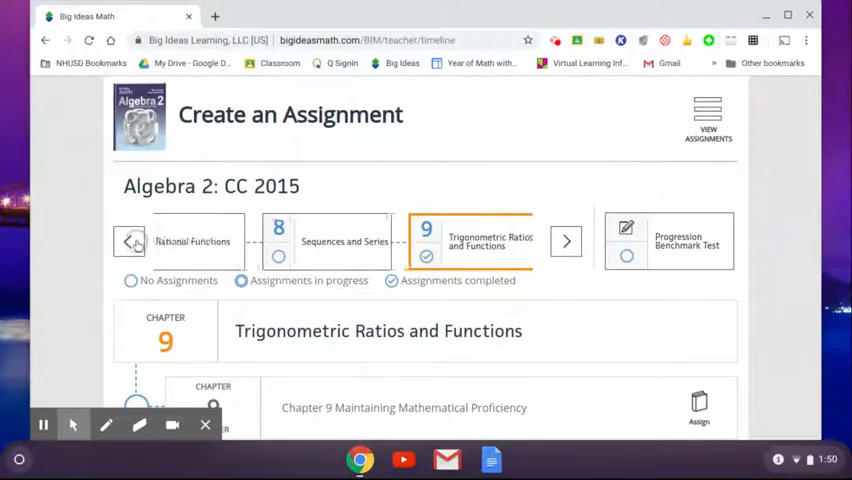
Move back to Chapter 1 Linear Functions and its Section 1.1 exercises.
left_click(130, 241)
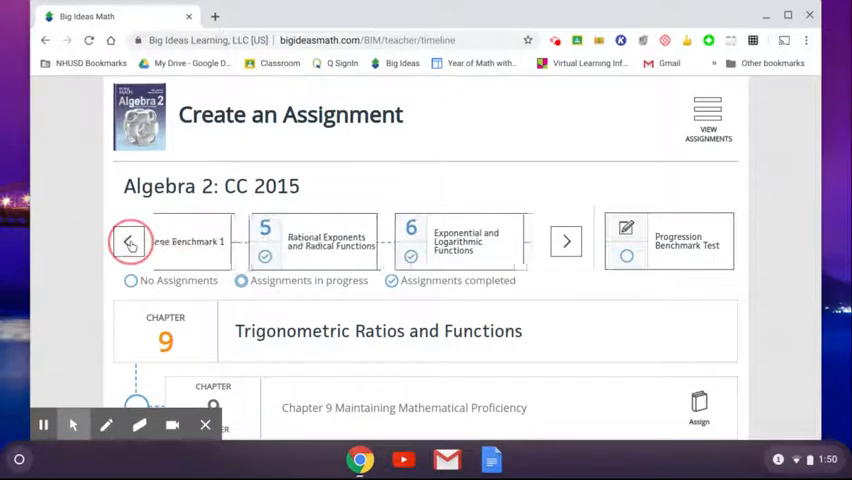
left_click(129, 241)
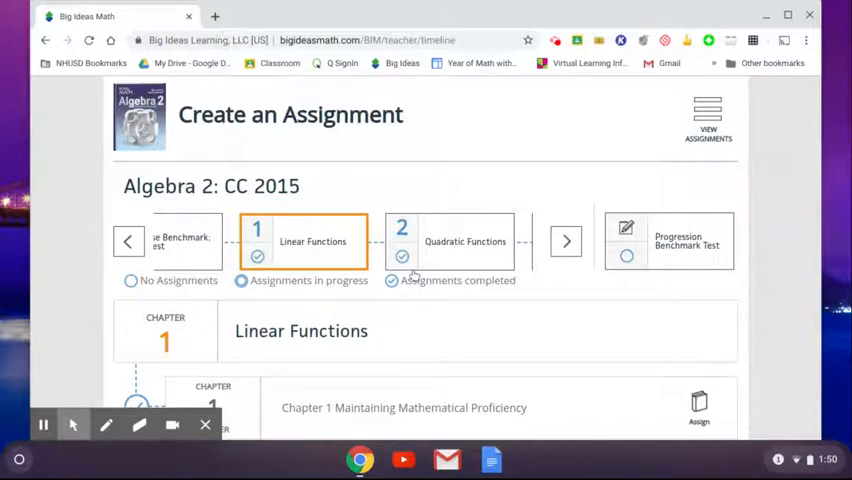
scroll("down", 3)
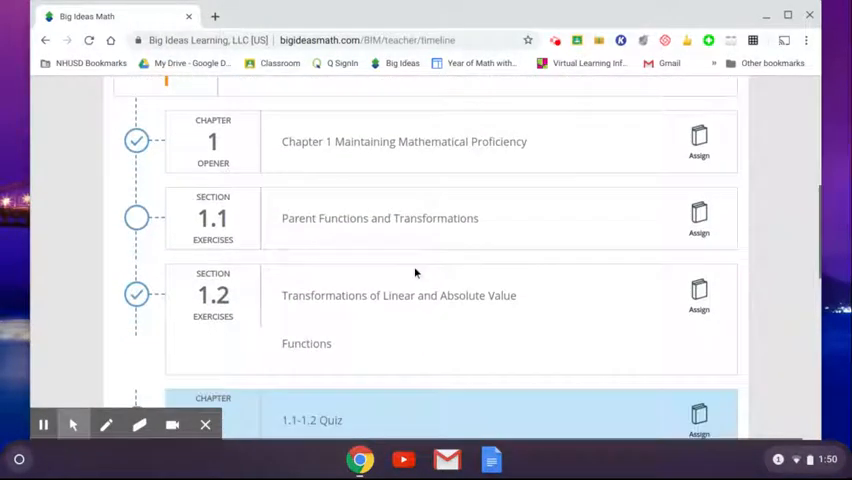
scroll("down", 3)
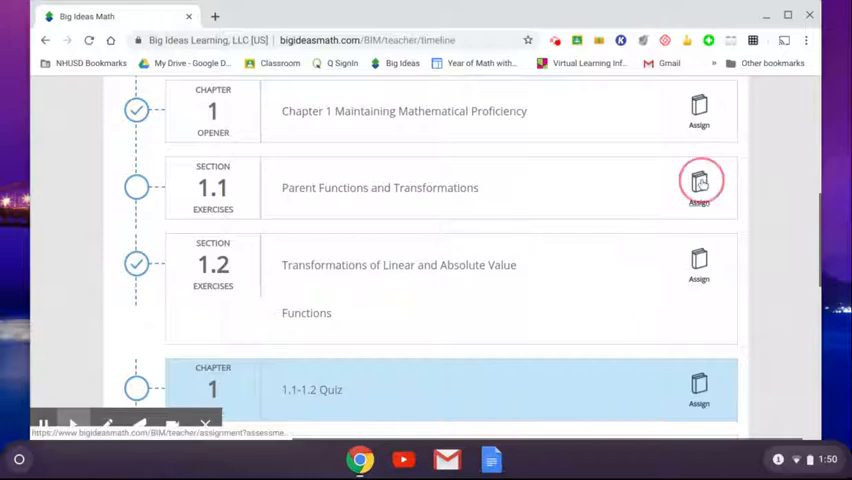
Assign Section 1.1 Exercises with the Basic set, trimming to problems 1, 3, 5 and 7.
left_click(699, 180)
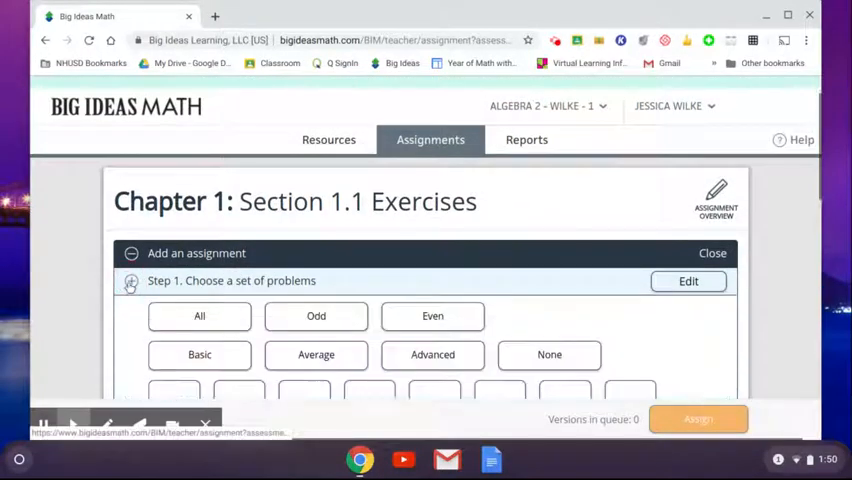
scroll("down", 3)
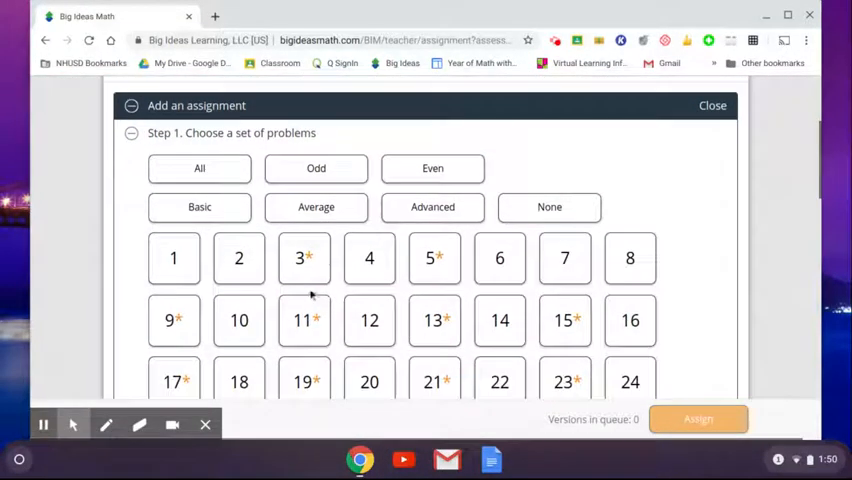
left_click(199, 207)
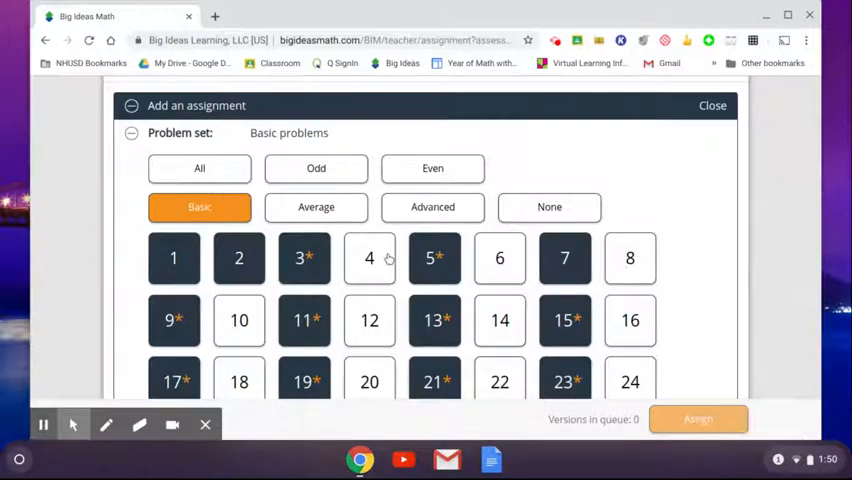
scroll("down", 3)
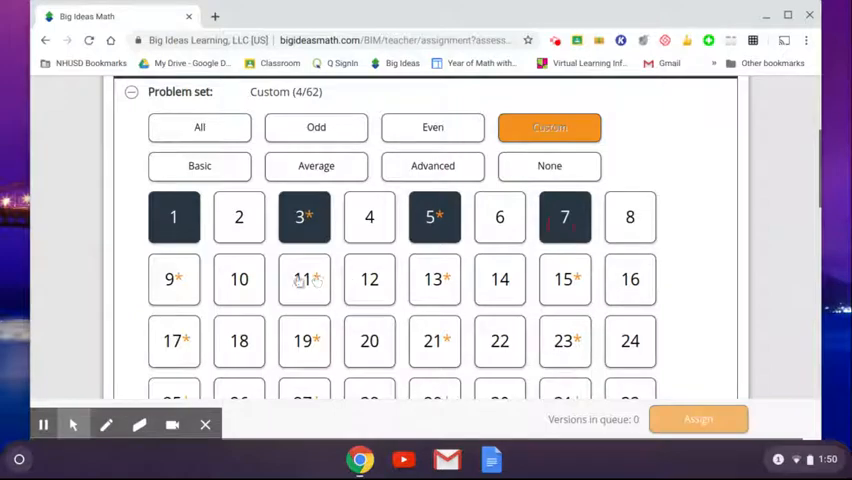
scroll("down", 3)
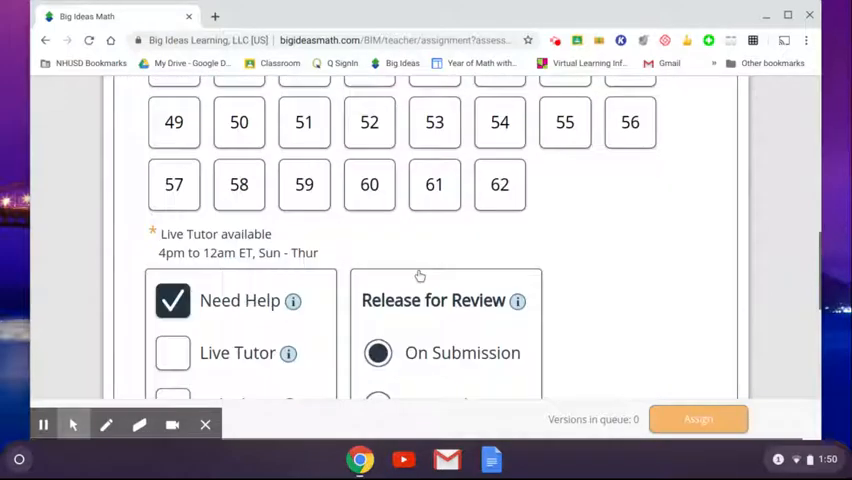
scroll("down", 3)
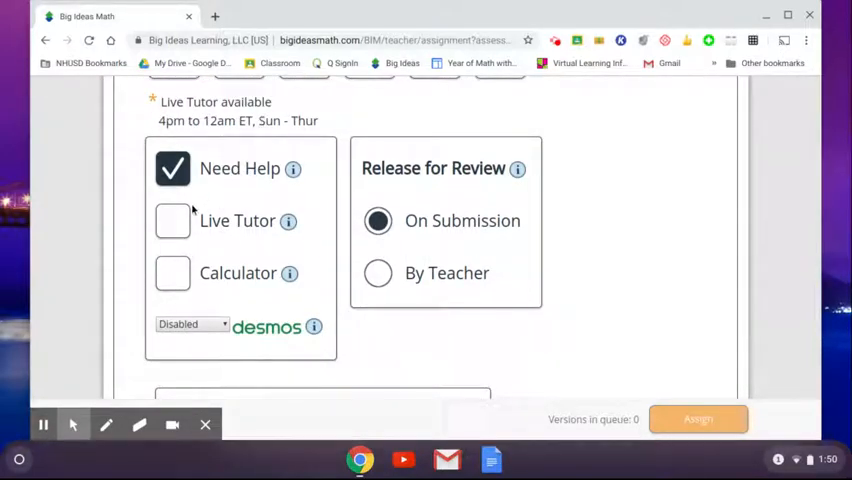
left_click(172, 273)
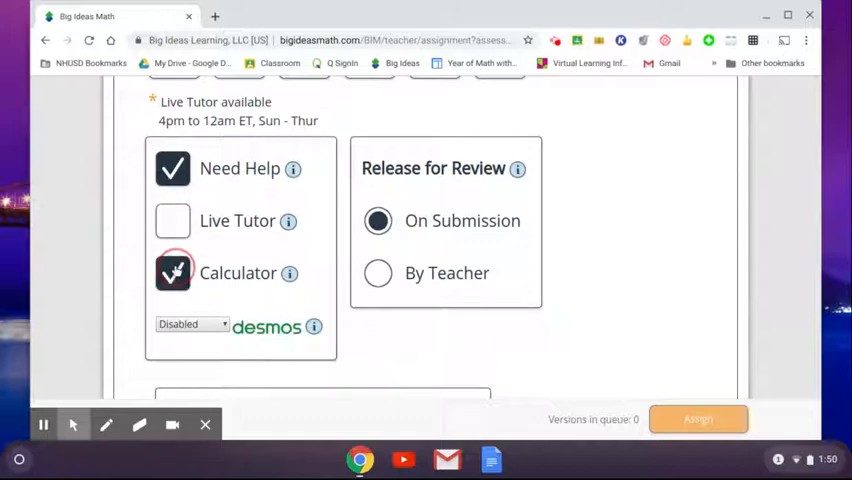
left_click(192, 324)
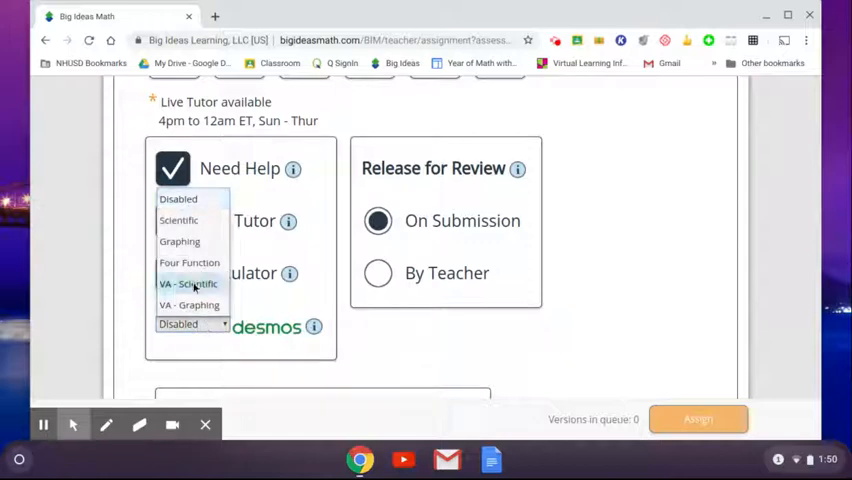
mouse_move(185, 220)
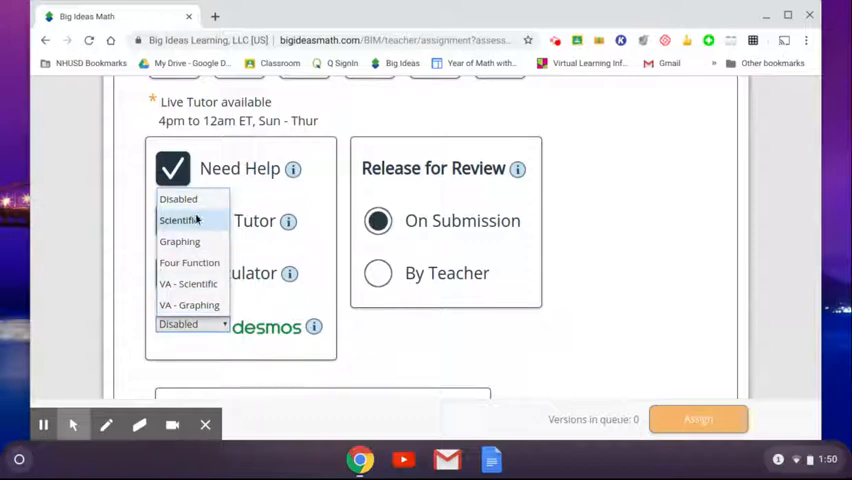
left_click(179, 241)
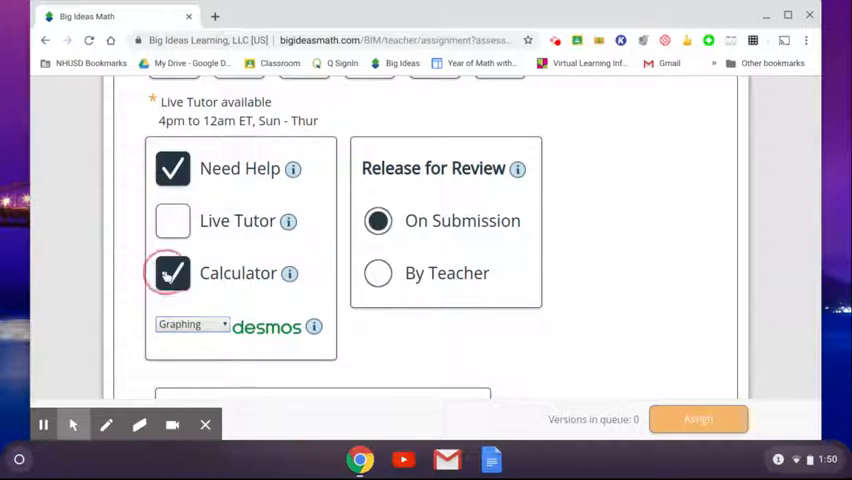
left_click(172, 273)
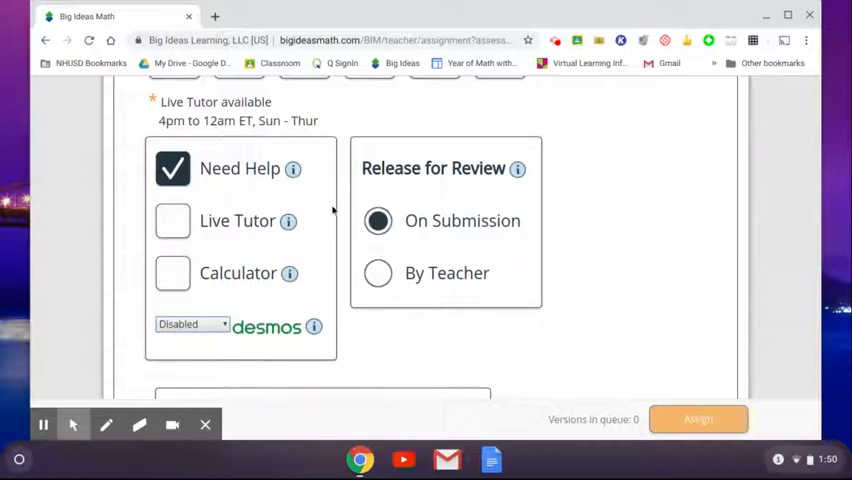
scroll("down", 3)
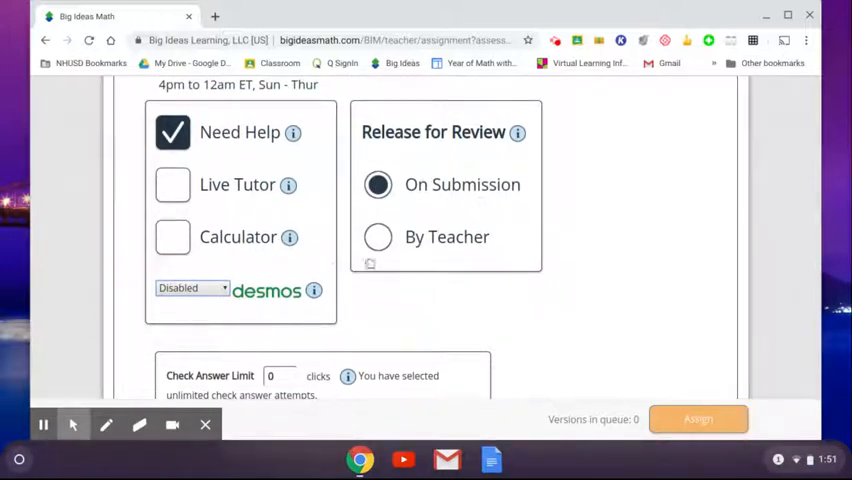
scroll("down", 3)
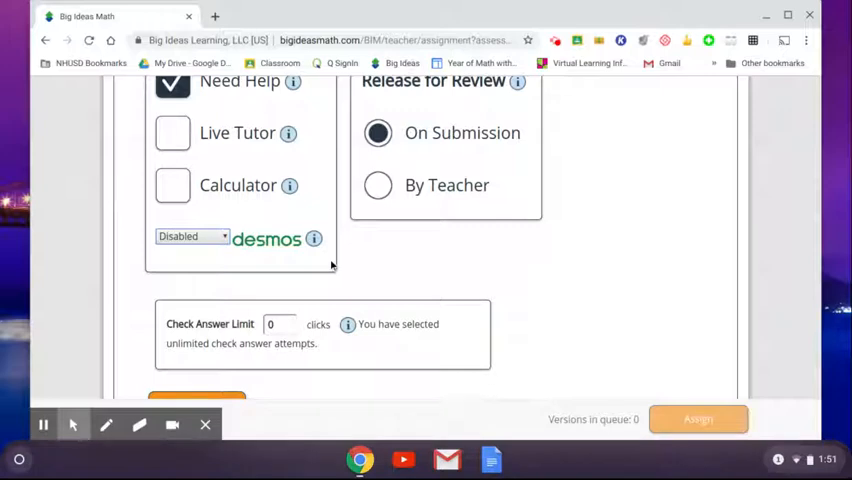
scroll("down", 3)
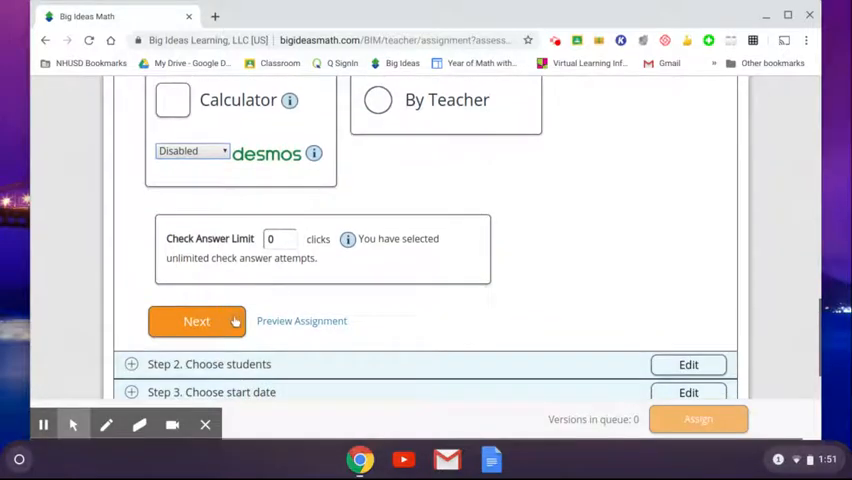
Preview the Chapter 1 Section Exercises assignment with answers in a new tab.
left_click(301, 320)
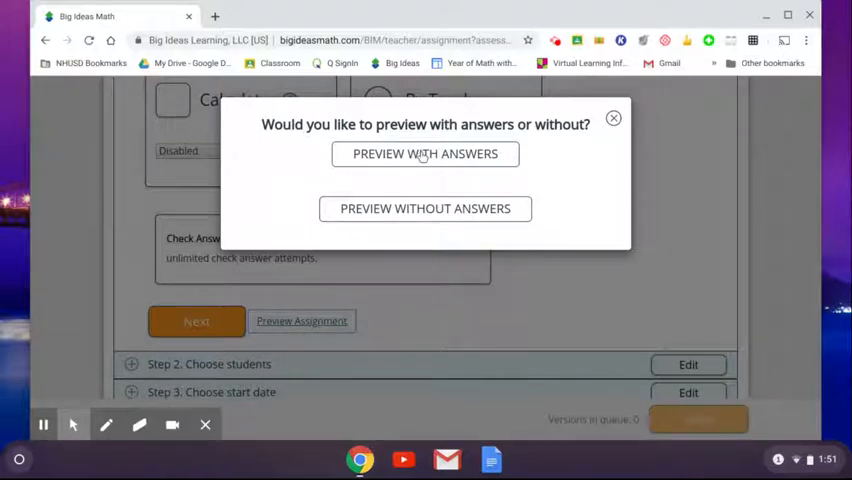
left_click(425, 154)
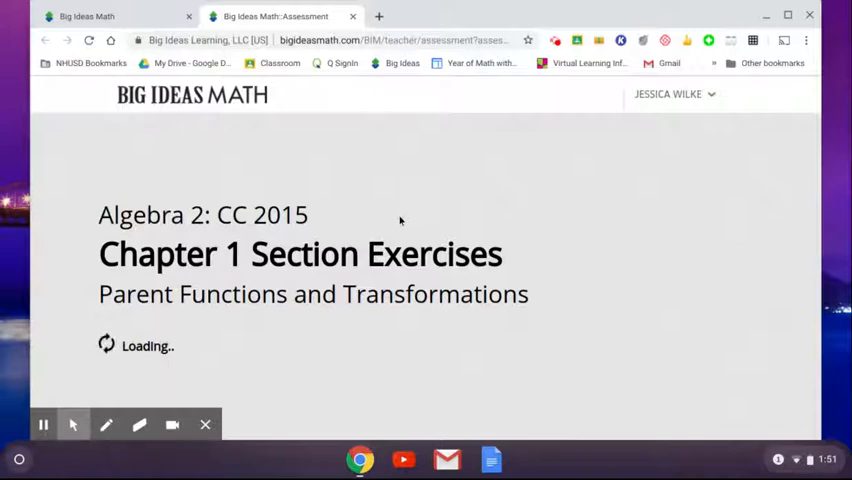
mouse_move(403, 205)
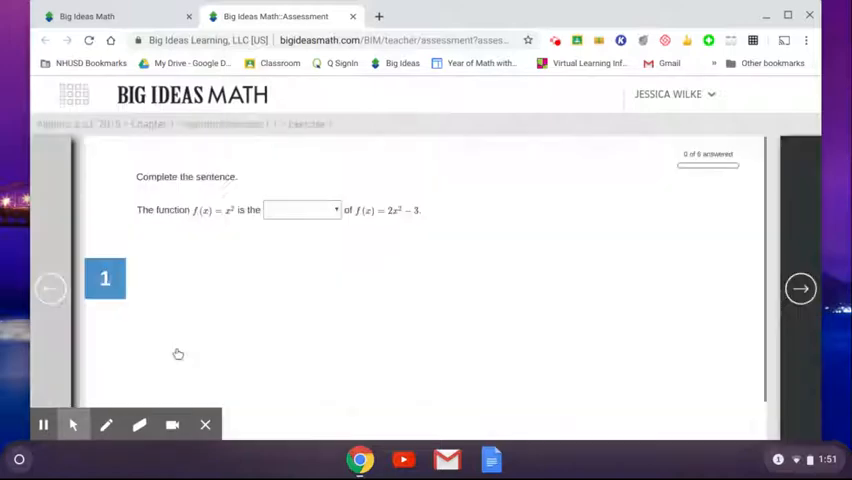
Page through previewed Exercises 1, 3 and 7, then return to the assignment setup.
left_click(300, 210)
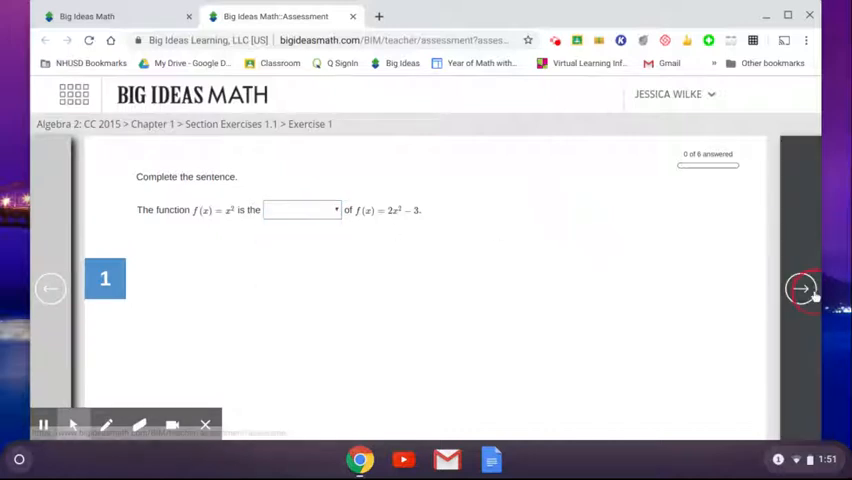
left_click(801, 288)
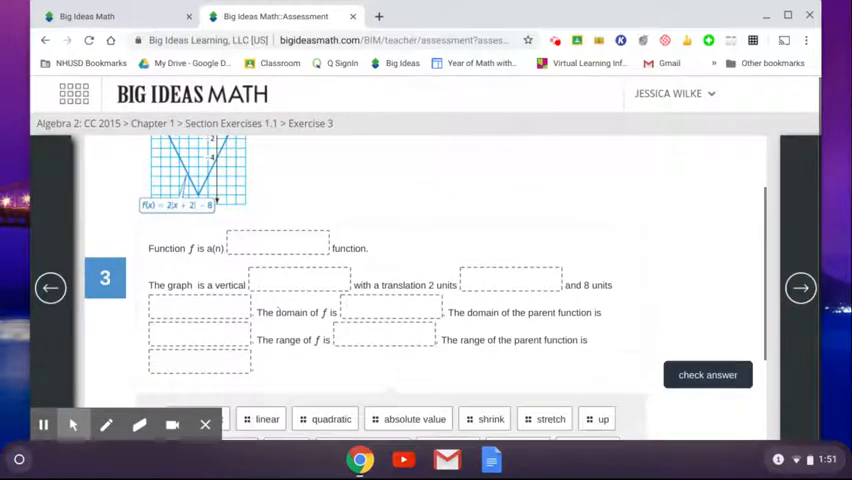
scroll("down", 3)
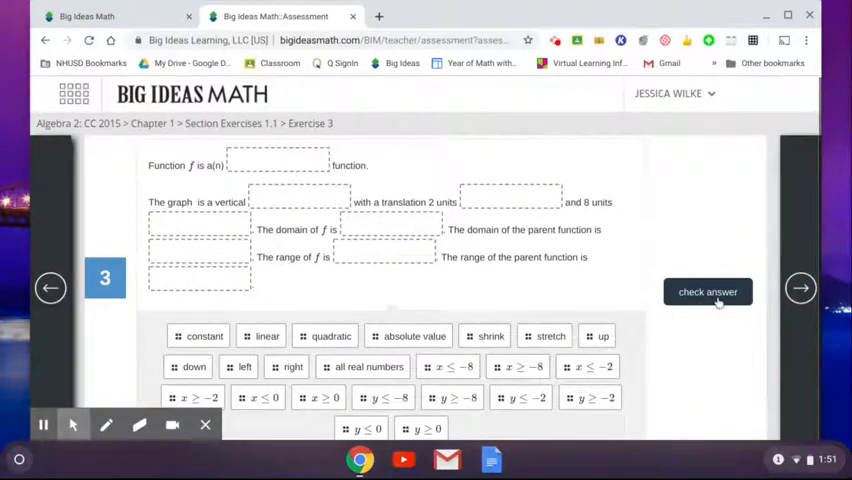
left_click(800, 288)
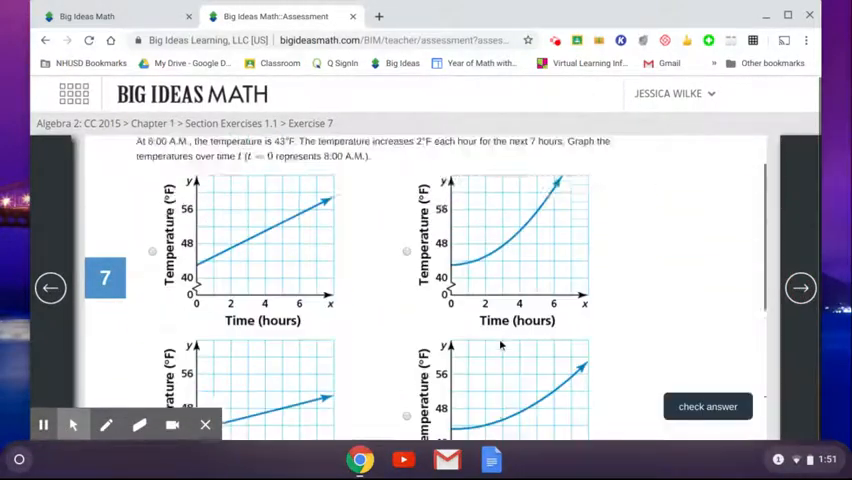
scroll("down", 3)
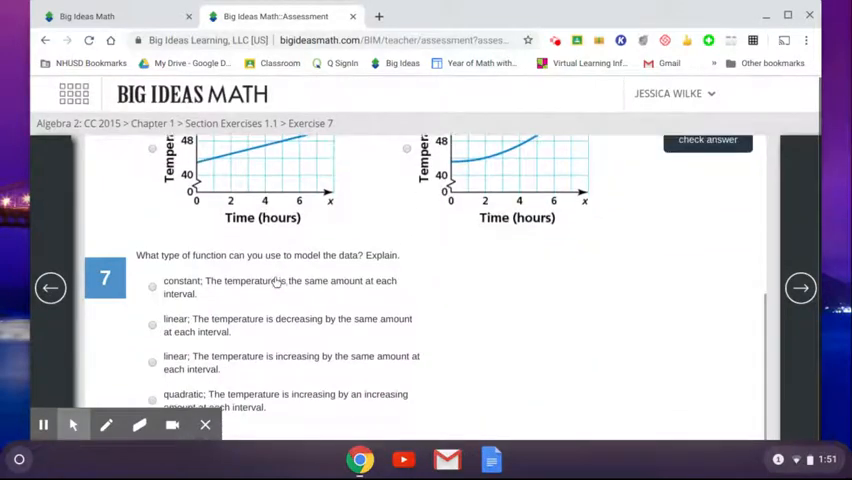
left_click(800, 288)
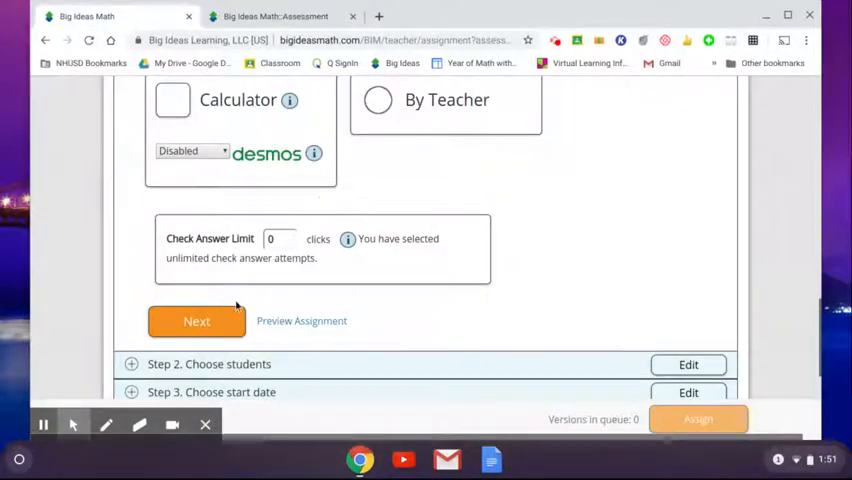
Save the problem set with all students but one chosen, reaching the 06/01/2020 1:50 pm start date.
left_click(196, 320)
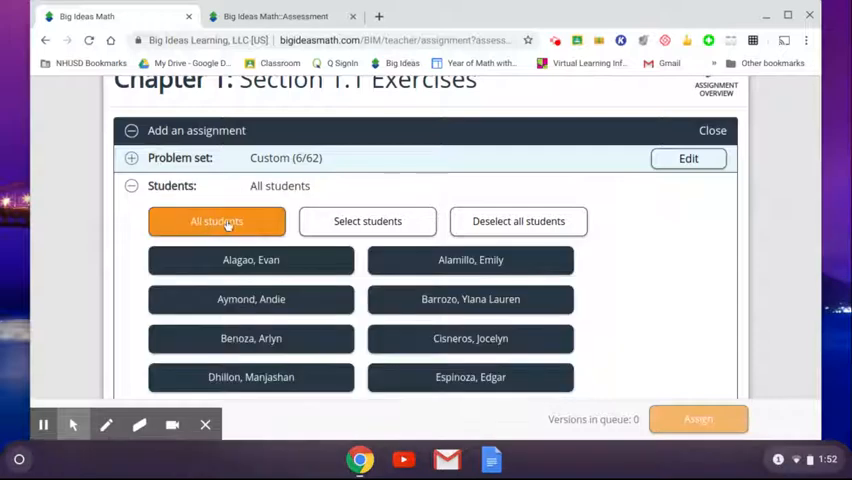
mouse_move(316, 231)
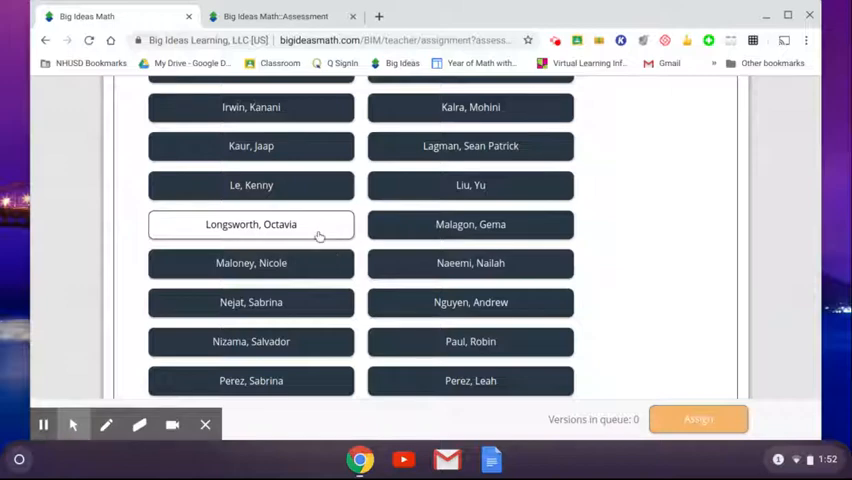
scroll("down", 3)
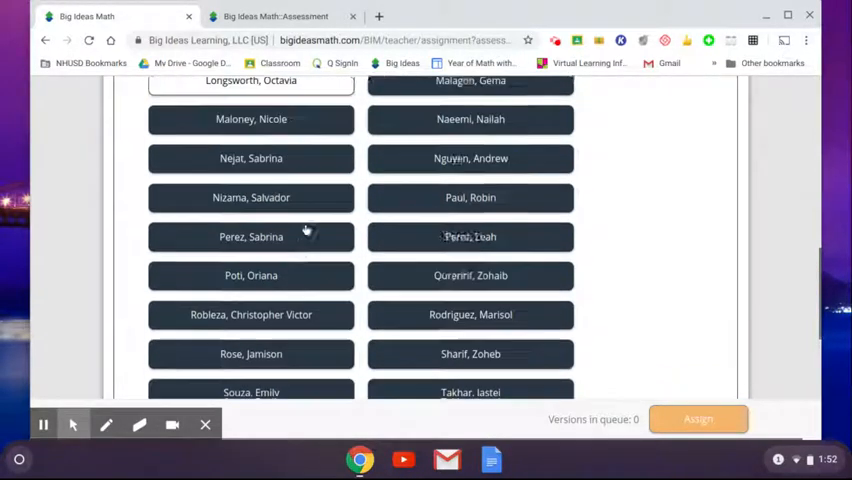
scroll("down", 3)
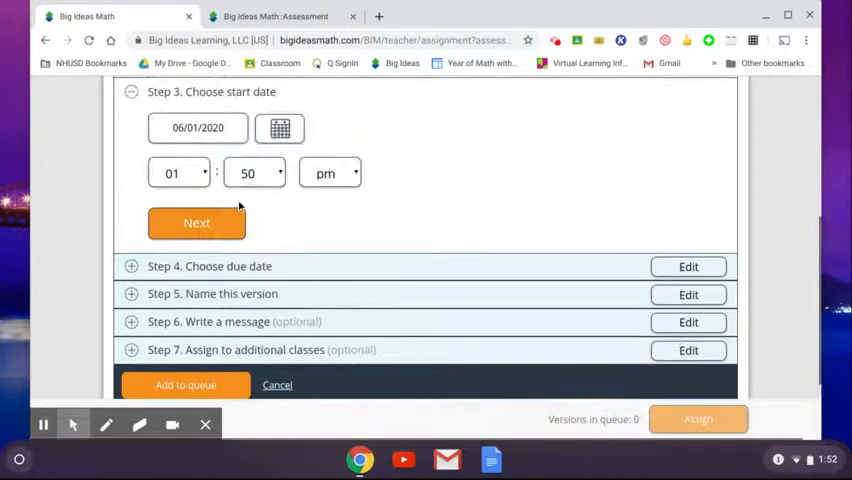
Keep June 1, 2020 as the start date and 06/03/2020 1:50pm as the due date, then continue.
left_click(280, 128)
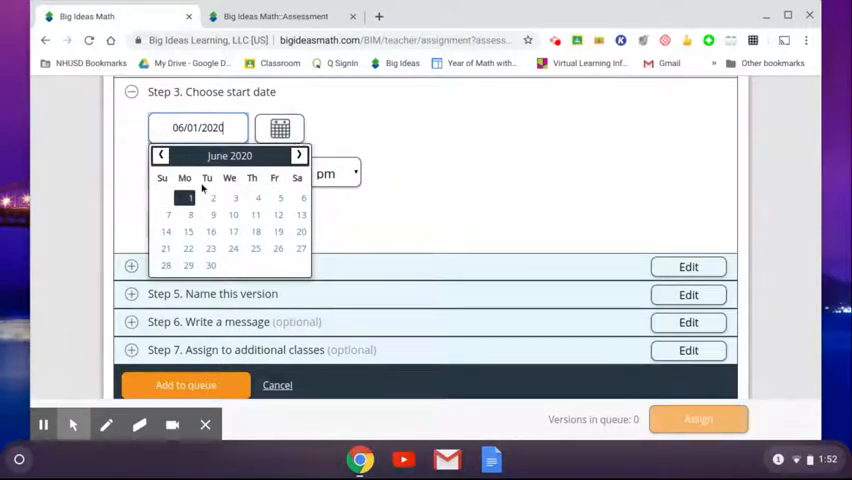
left_click(188, 197)
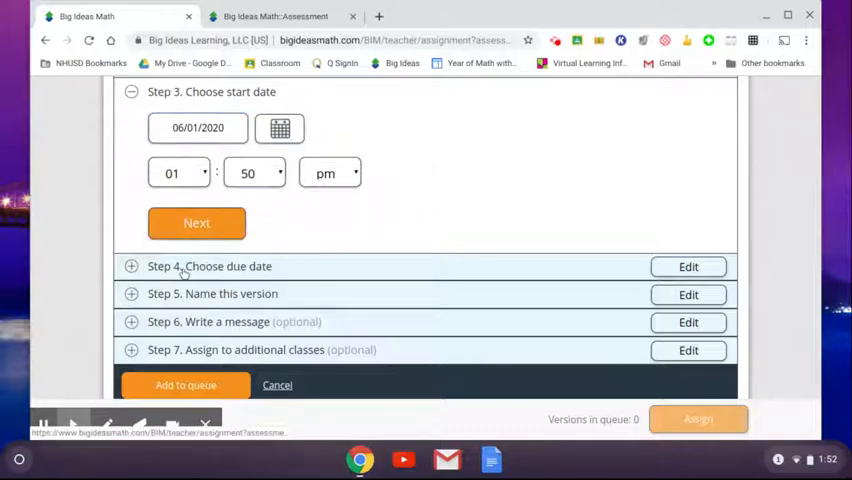
left_click(197, 222)
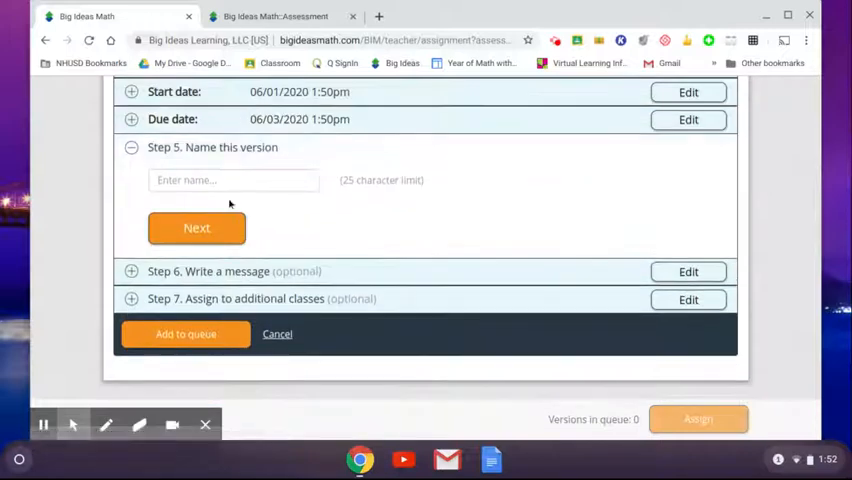
Name the version HW 1.1A and skip the optional message to reach the additional-classes step.
scroll("down", 3)
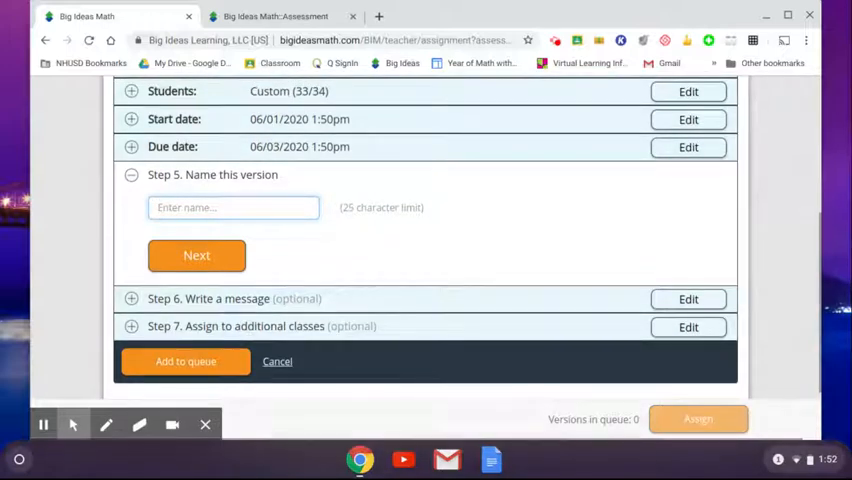
type("1.1A")
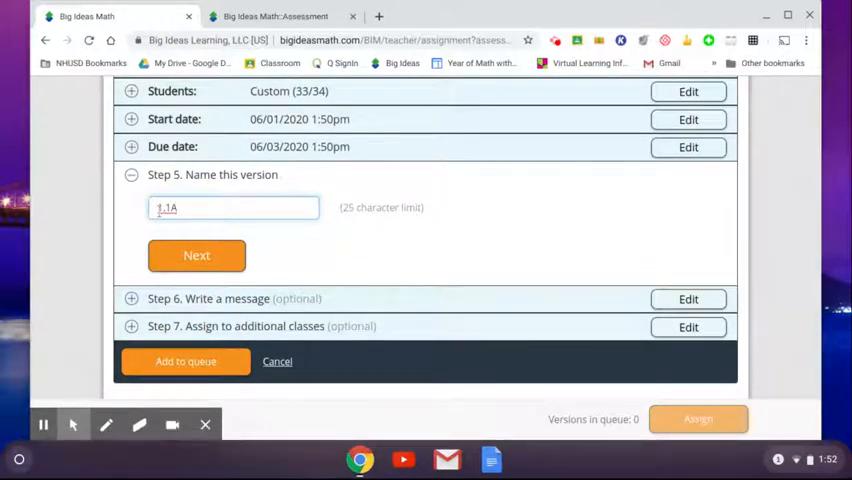
type("HW")
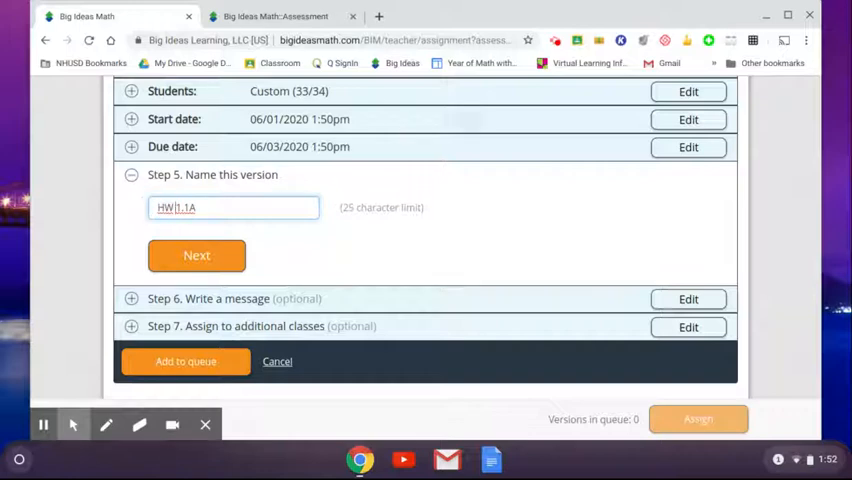
left_click(196, 255)
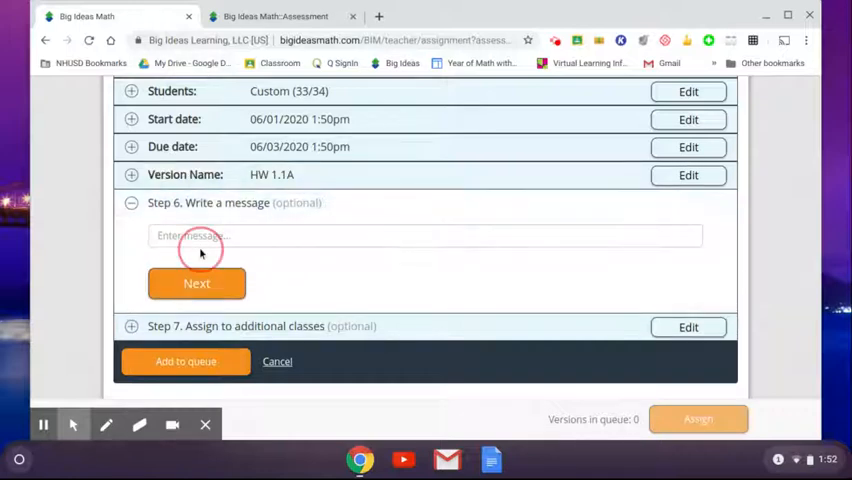
left_click(425, 235)
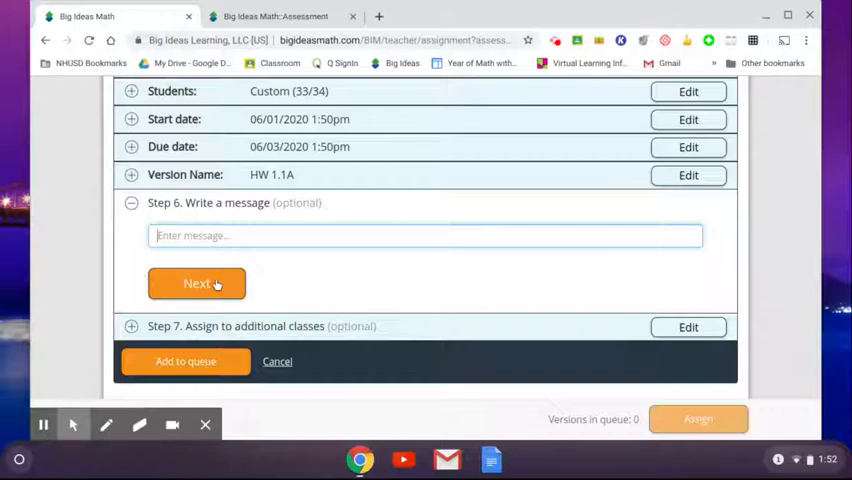
left_click(197, 283)
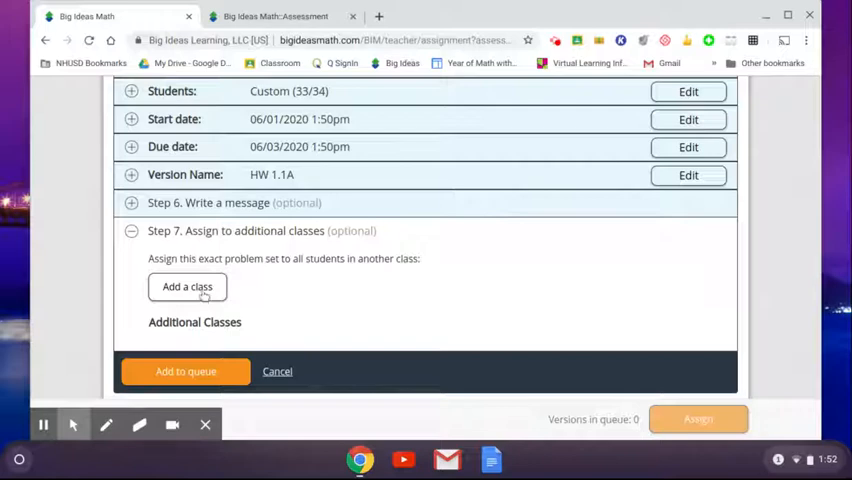
Add Algebra 2 - Wilke sections 2 and 4 as additional classes starting 06/02/2020, due 06/03/2020.
left_click(187, 287)
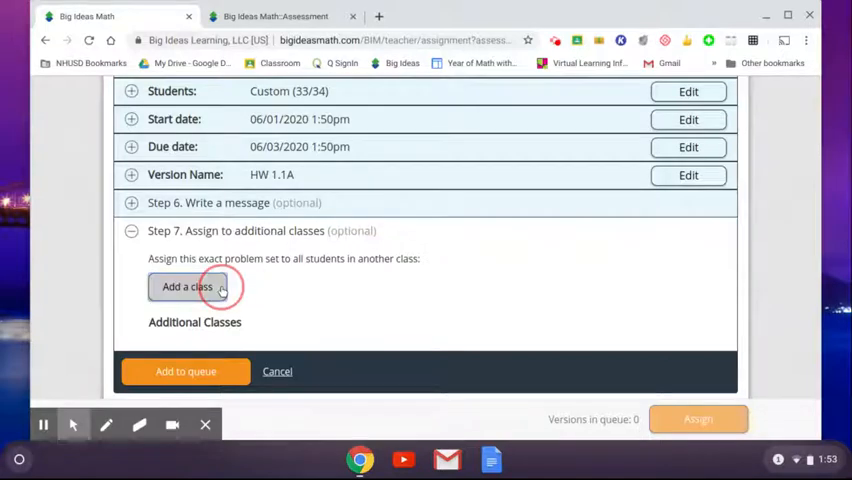
left_click(186, 286)
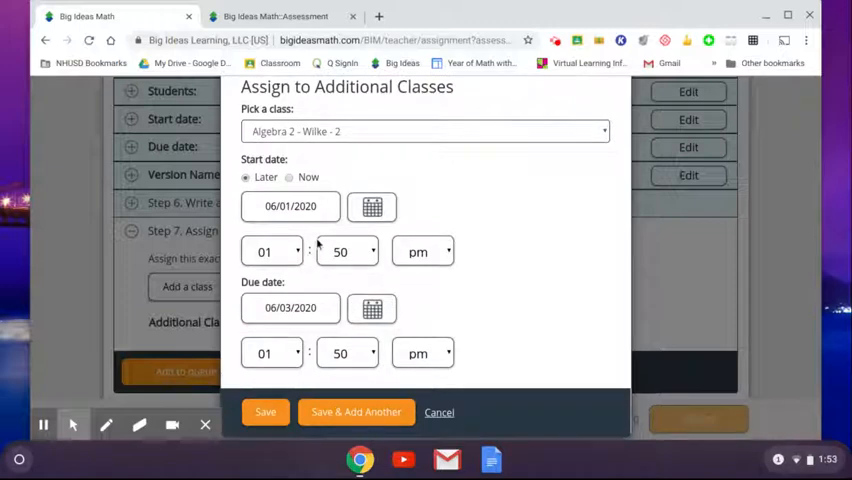
mouse_move(311, 243)
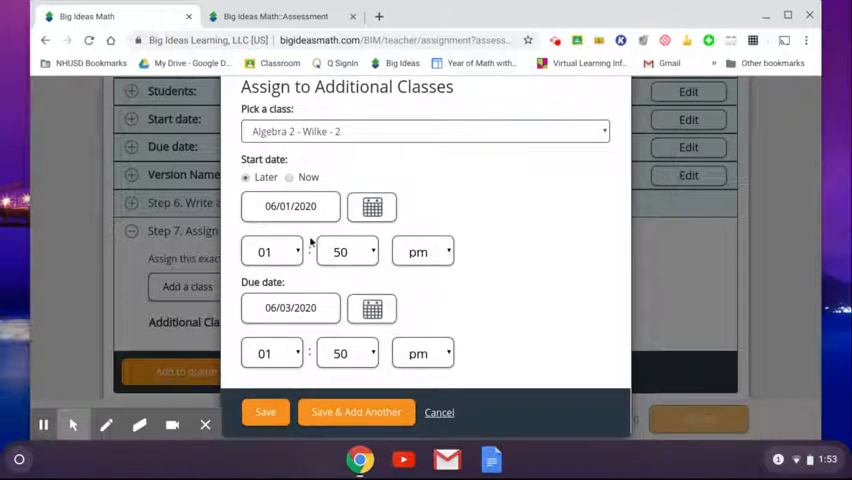
left_click(372, 207)
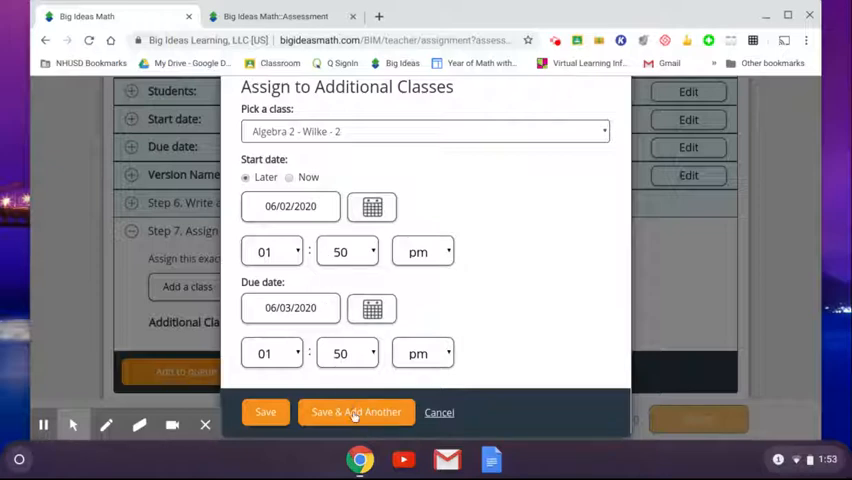
left_click(356, 411)
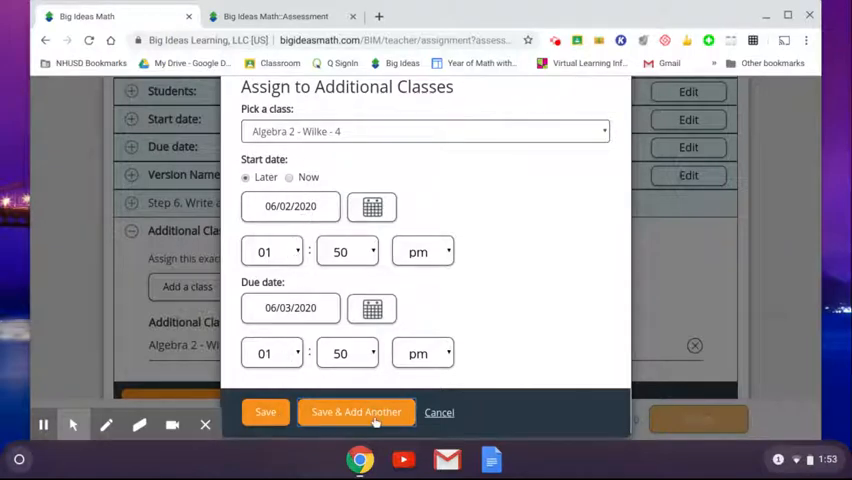
left_click(356, 412)
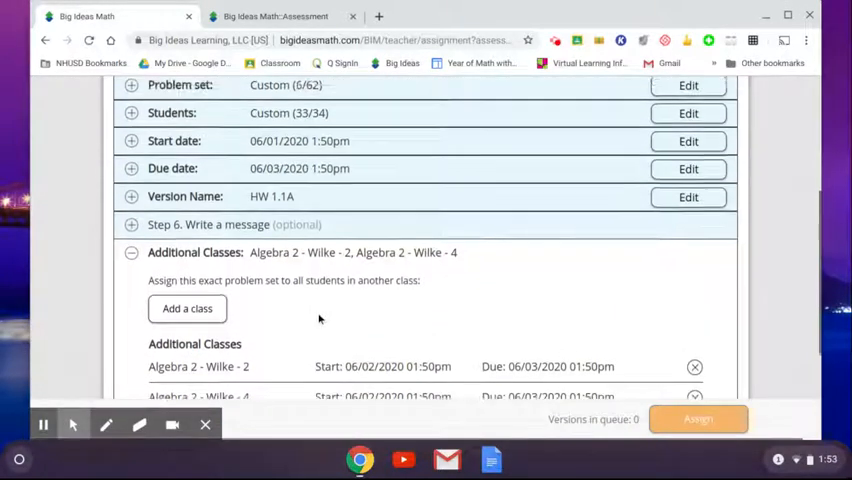
scroll("down", 3)
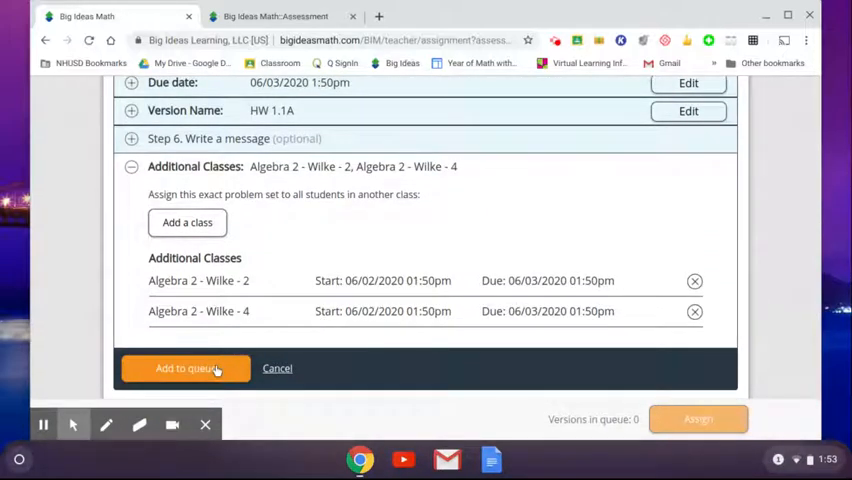
Add HW 1.1A to the assignment queue, stay on the page, and back out of the first assign attempt.
left_click(185, 368)
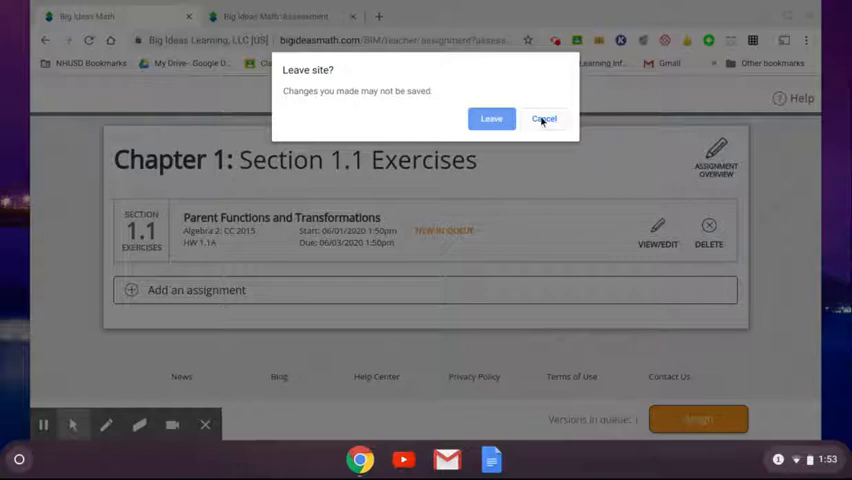
left_click(544, 118)
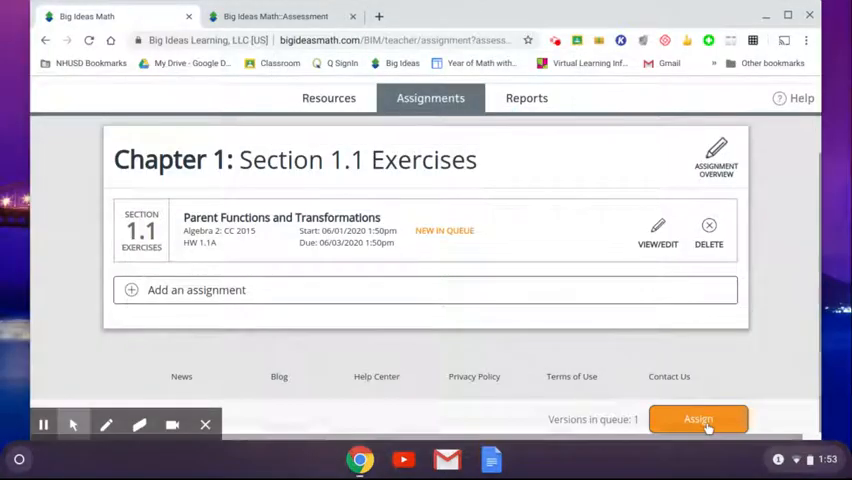
left_click(698, 419)
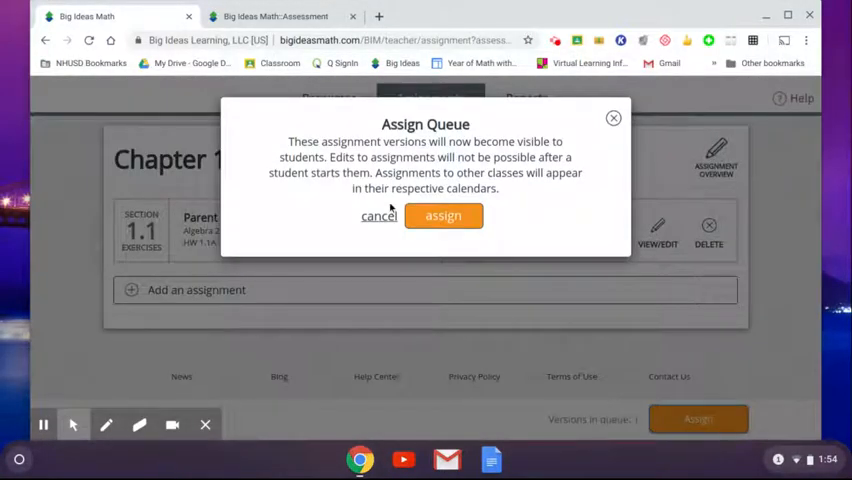
left_click(443, 215)
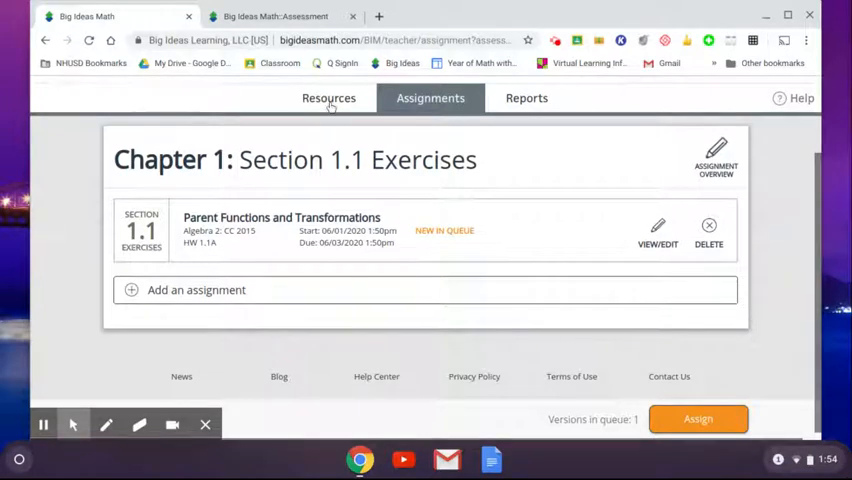
mouse_move(698, 419)
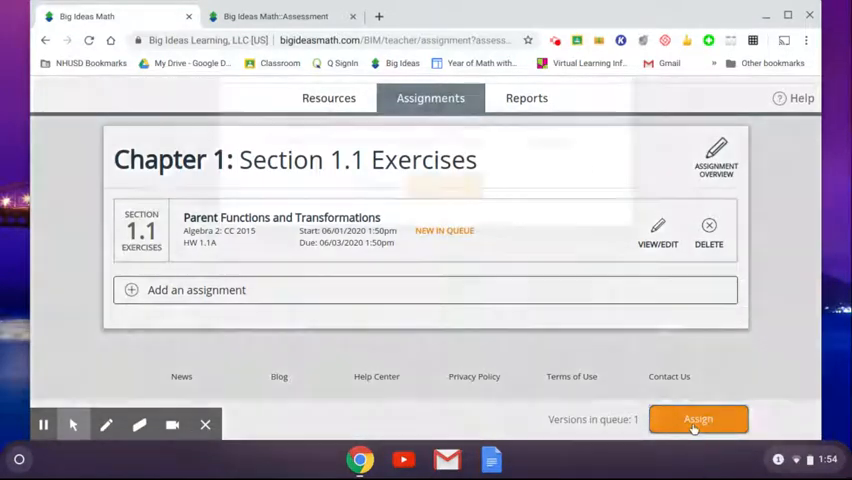
Assign the queued HW 1.1A version and confirm so it appears under Upcoming for students.
left_click(698, 419)
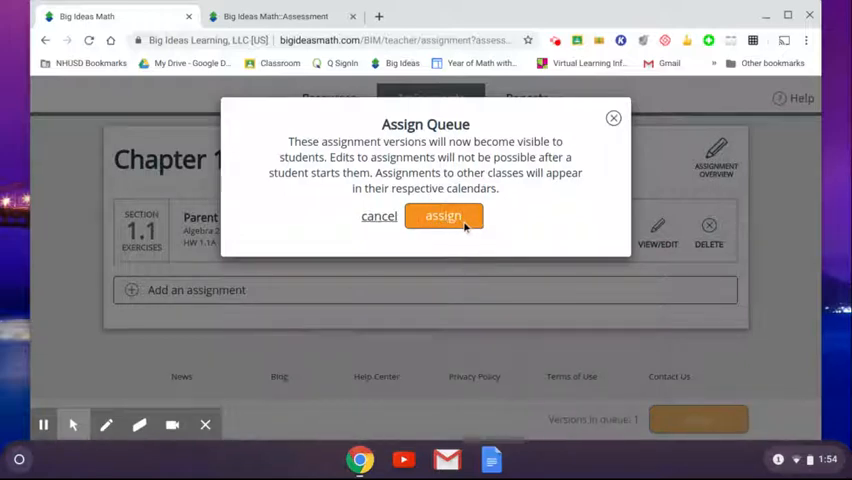
left_click(443, 215)
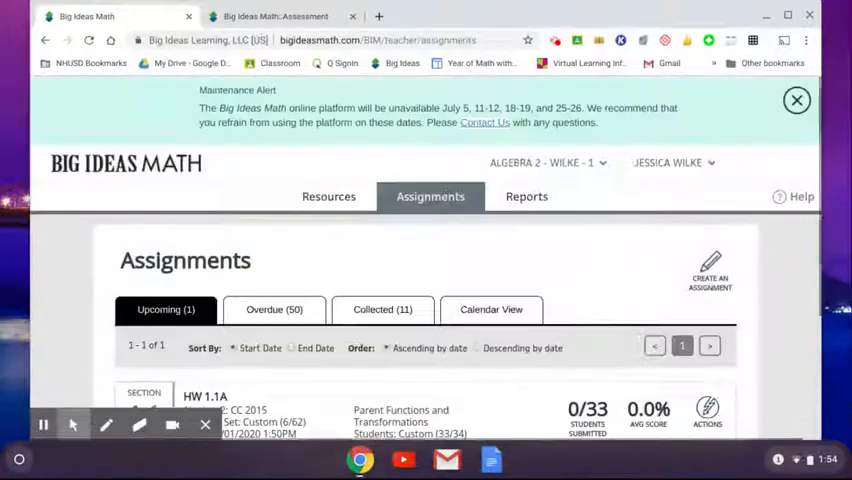
Show the Overdue assignments list with past assignments like 9.3C and 9.3A and their scores.
left_click(796, 100)
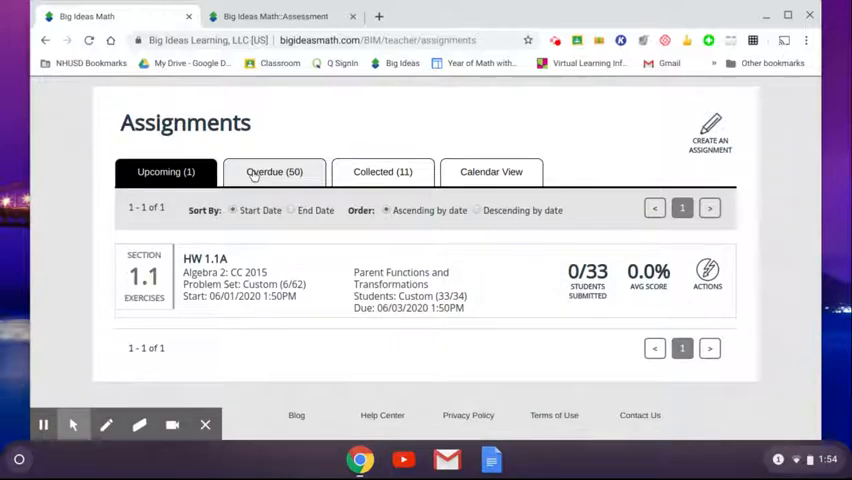
left_click(274, 171)
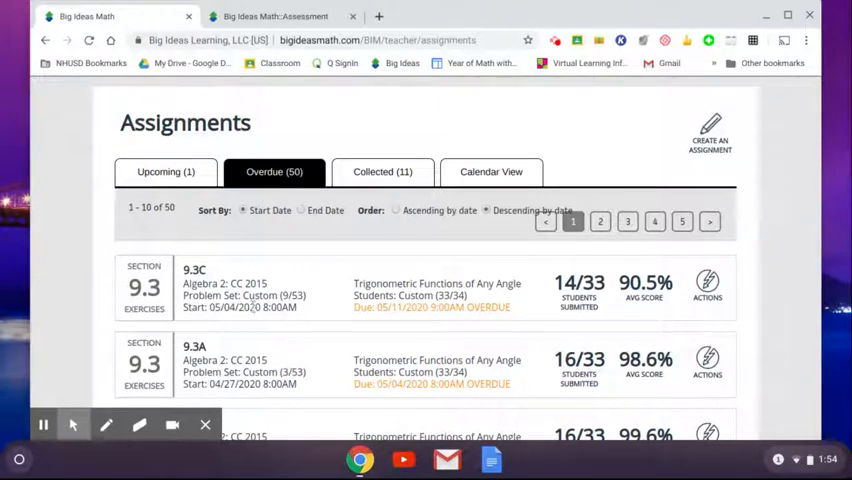
mouse_move(343, 264)
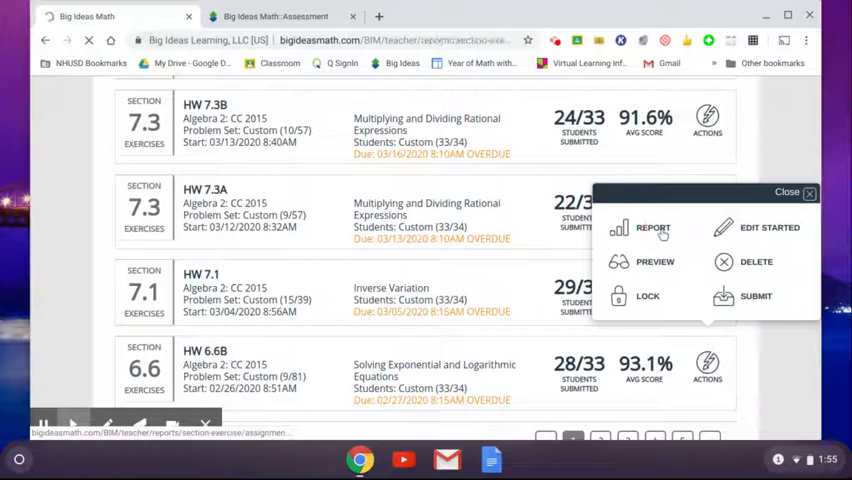
Review the HW 6.6B report: 28/33 submitted, 93.1% average, and each student's per-item results.
left_click(652, 227)
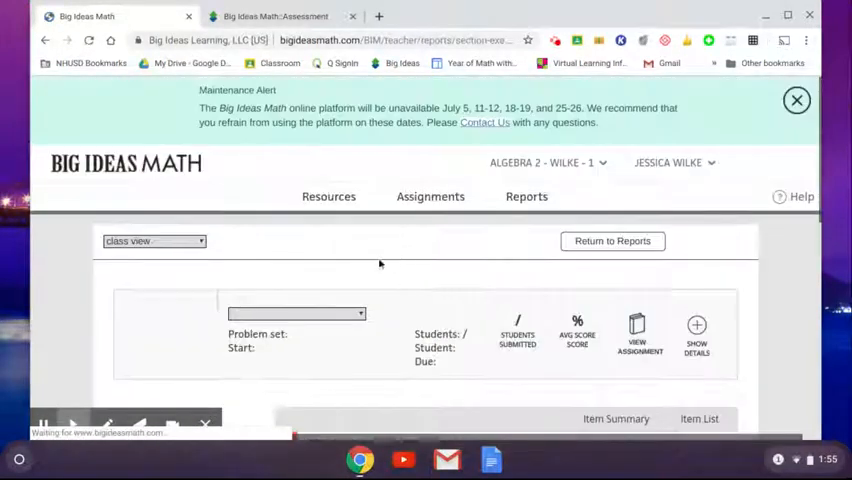
left_click(526, 196)
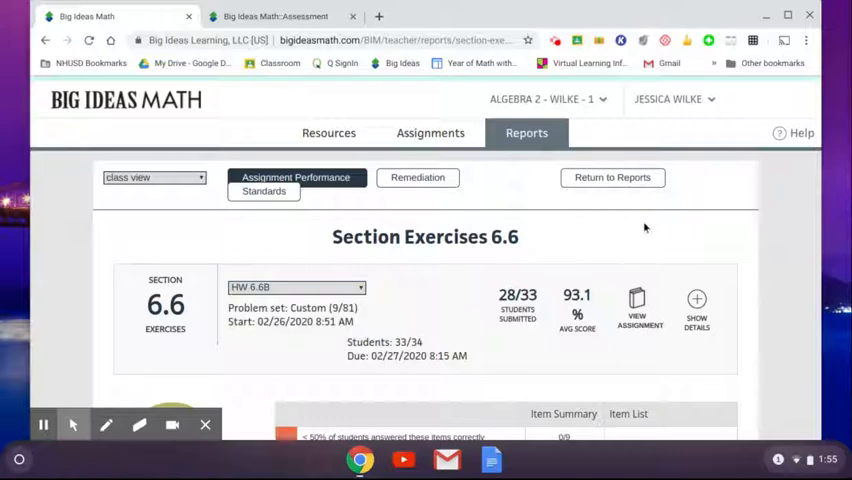
scroll("down", 3)
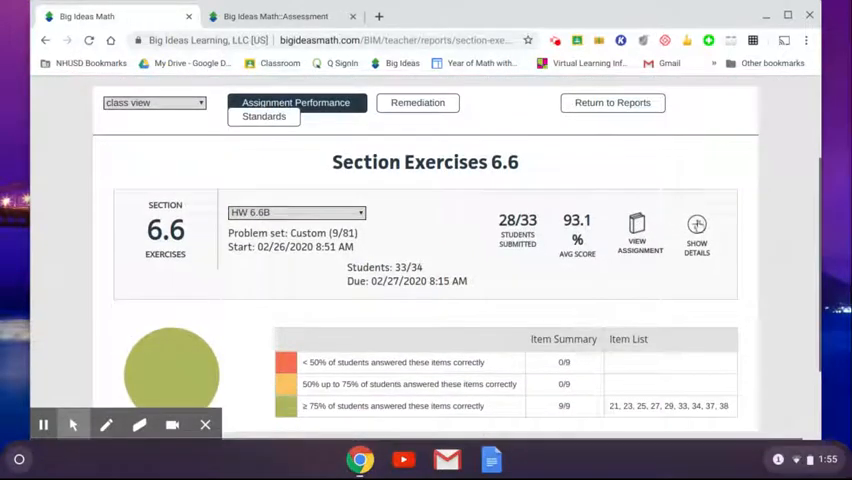
scroll("down", 3)
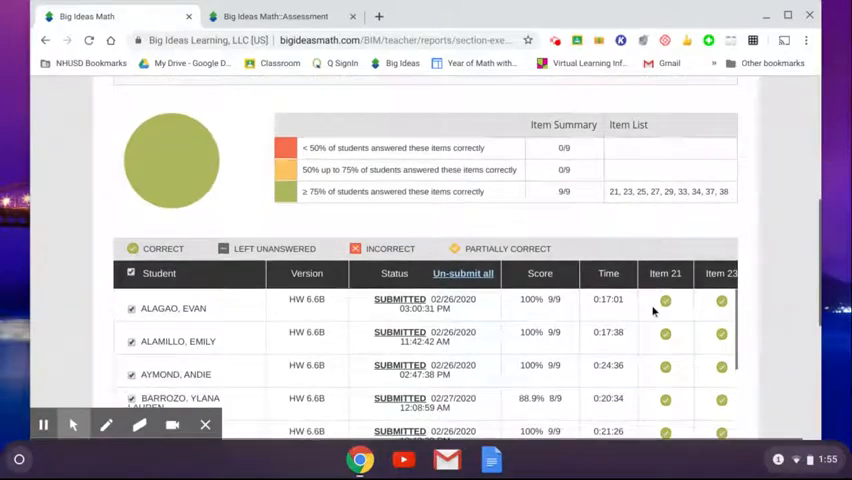
scroll("down", 3)
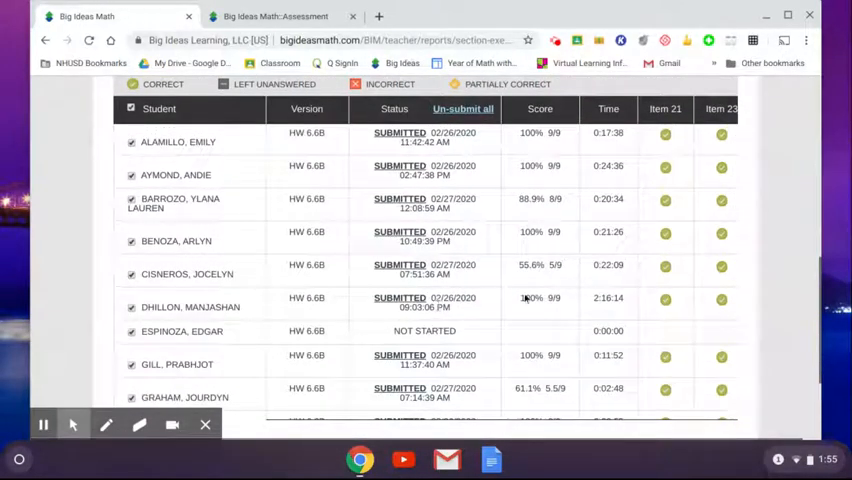
mouse_move(583, 242)
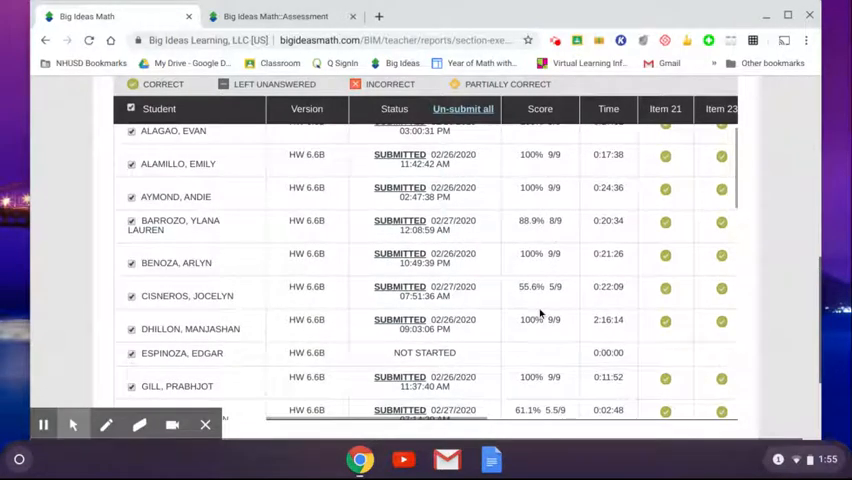
scroll("down", 3)
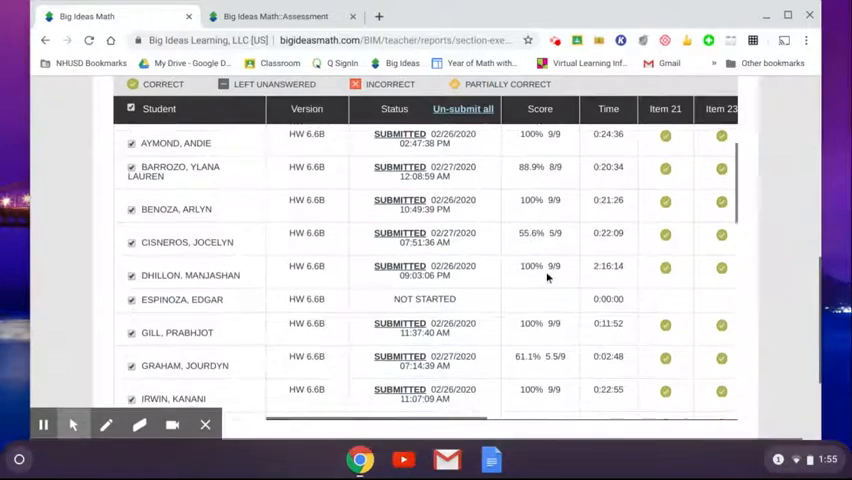
scroll("down", 3)
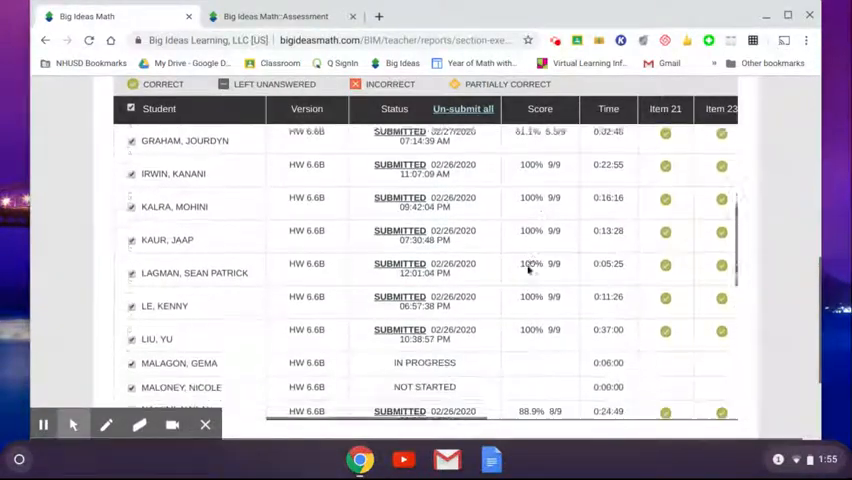
scroll("down", 3)
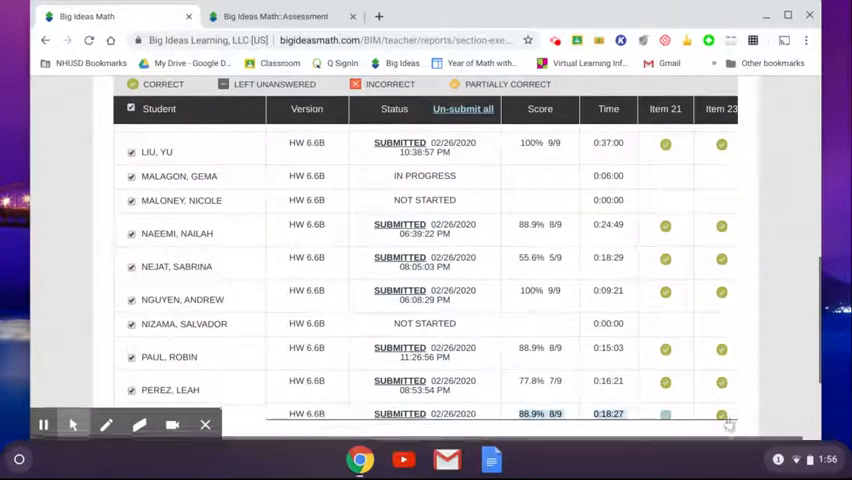
scroll("right", 3)
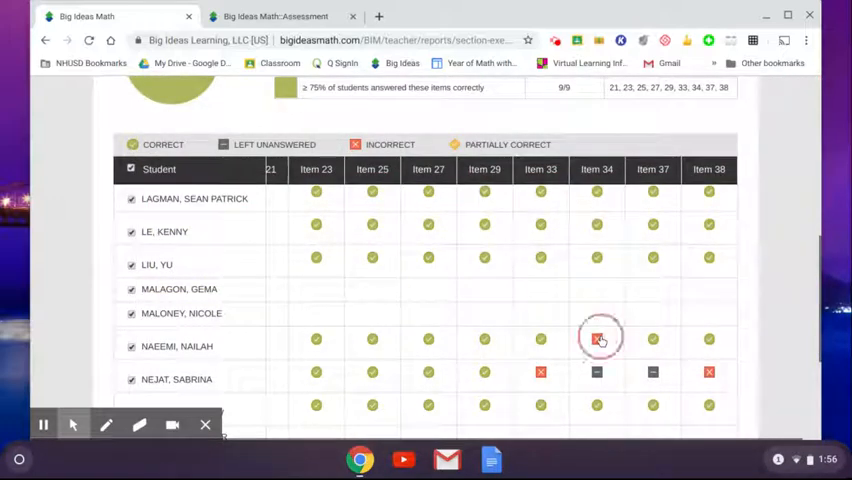
left_click(600, 338)
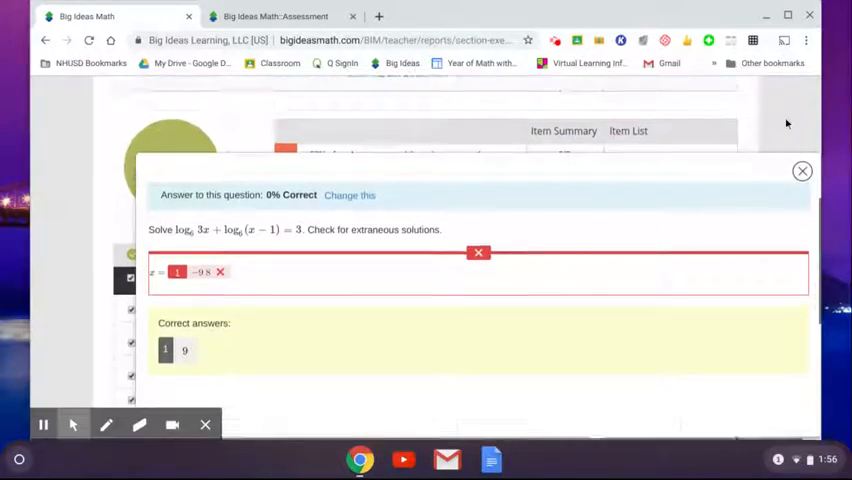
left_click(801, 171)
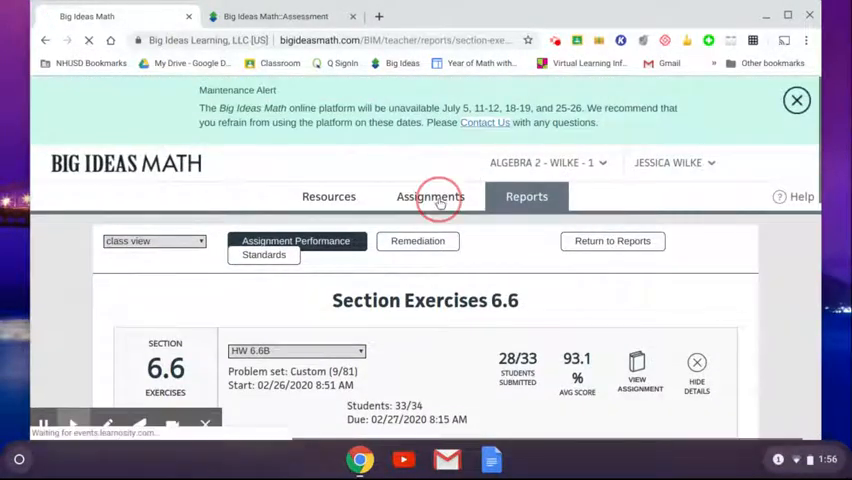
Return to the assignments overview and go to the main Reports page listing Course Progress Report.
left_click(430, 196)
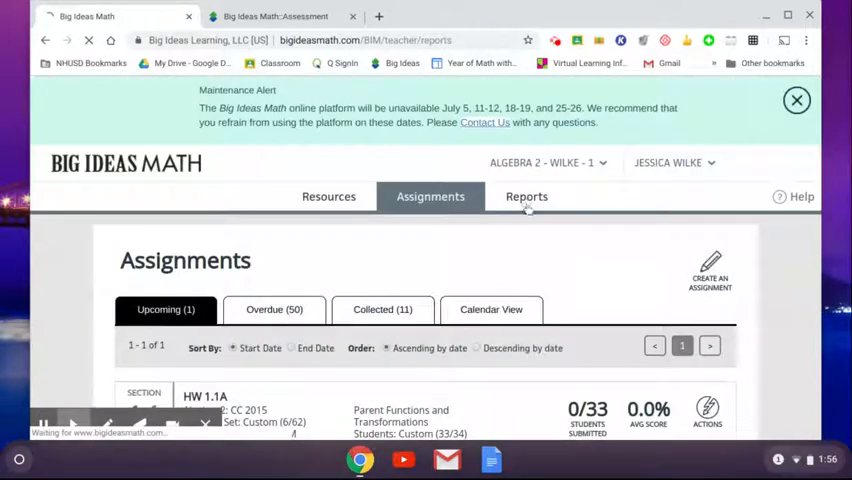
left_click(527, 196)
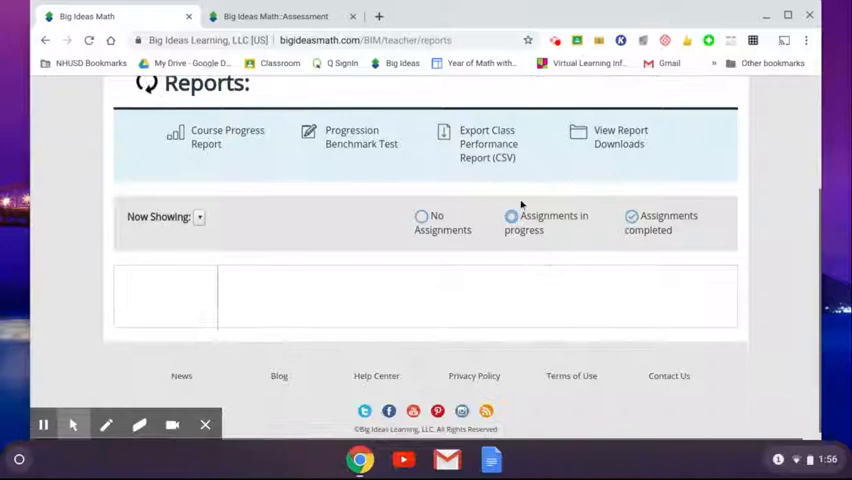